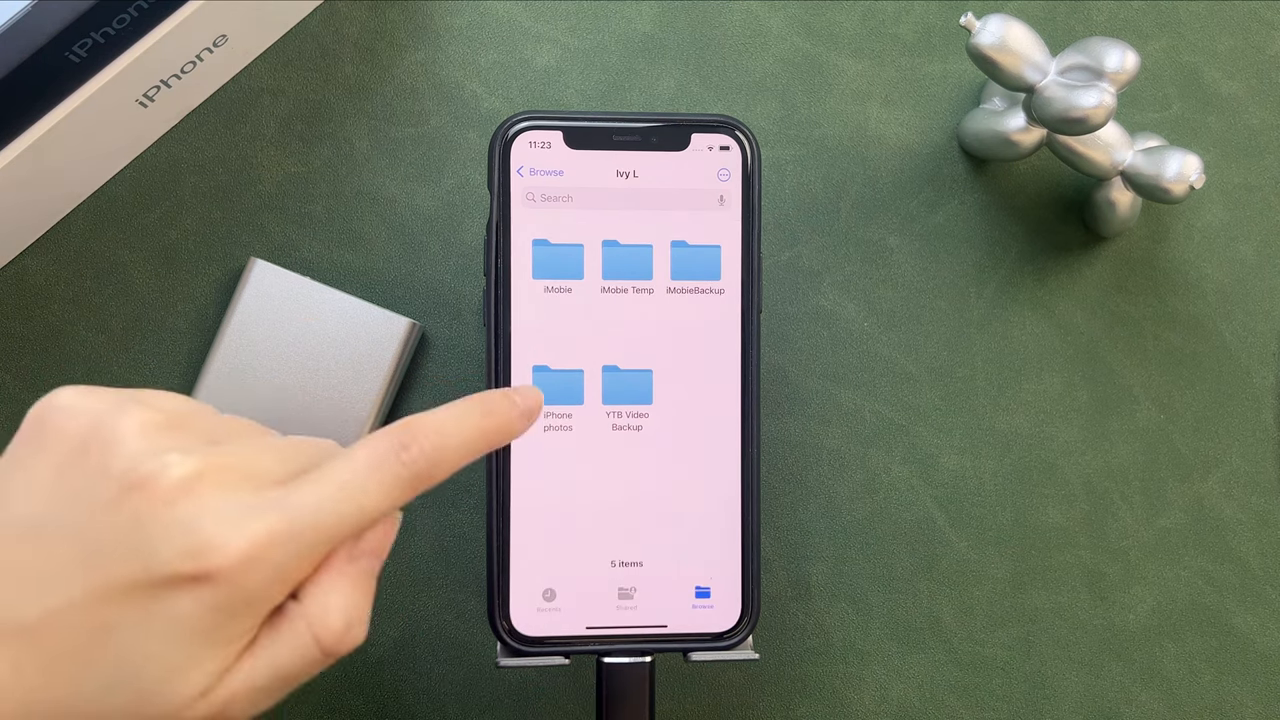
Swipe-select a run of 35 photos in iOS Photos.
left_click_drag(627, 620, 627, 400)
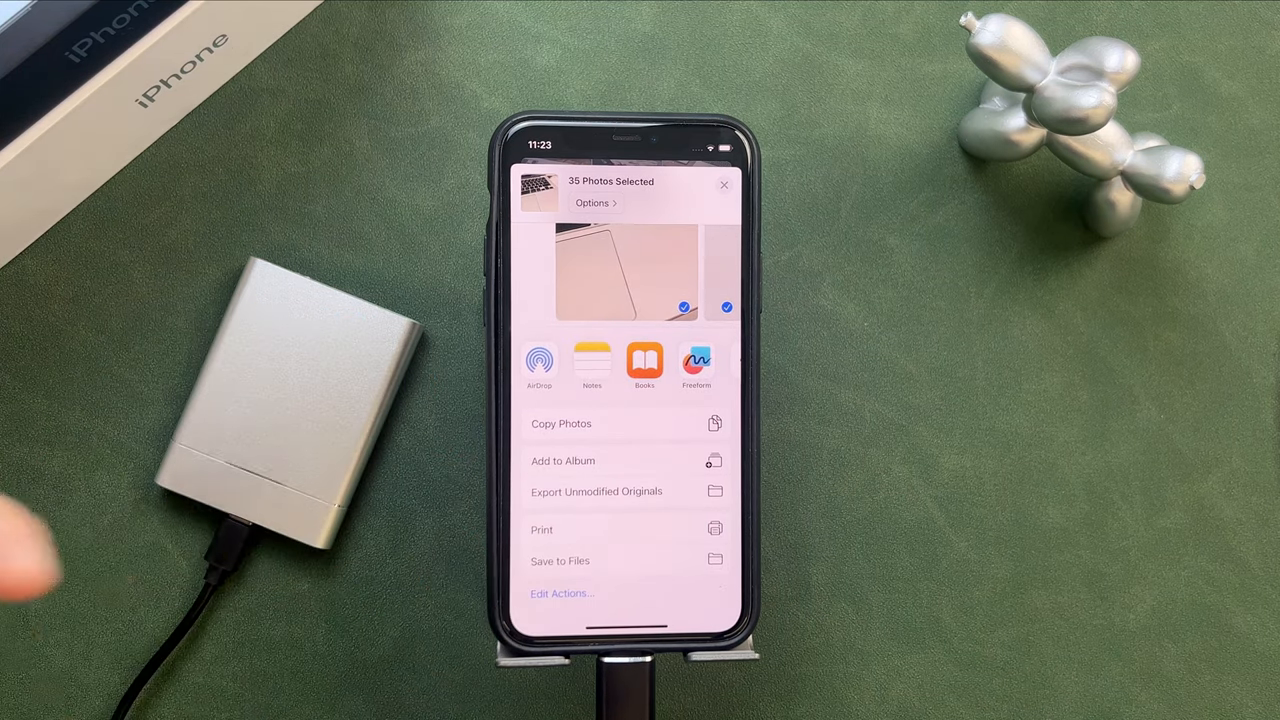
Save the selected photos to Files on the Ivy L drive.
left_click(560, 560)
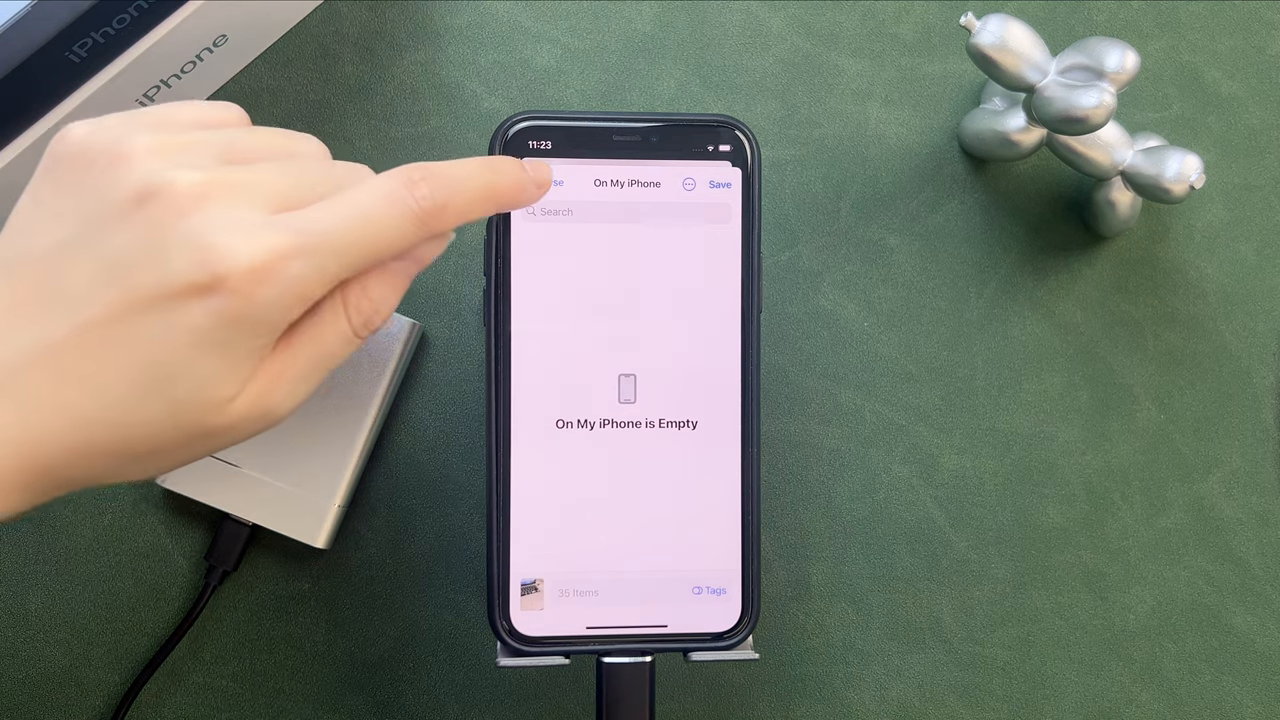
left_click(548, 183)
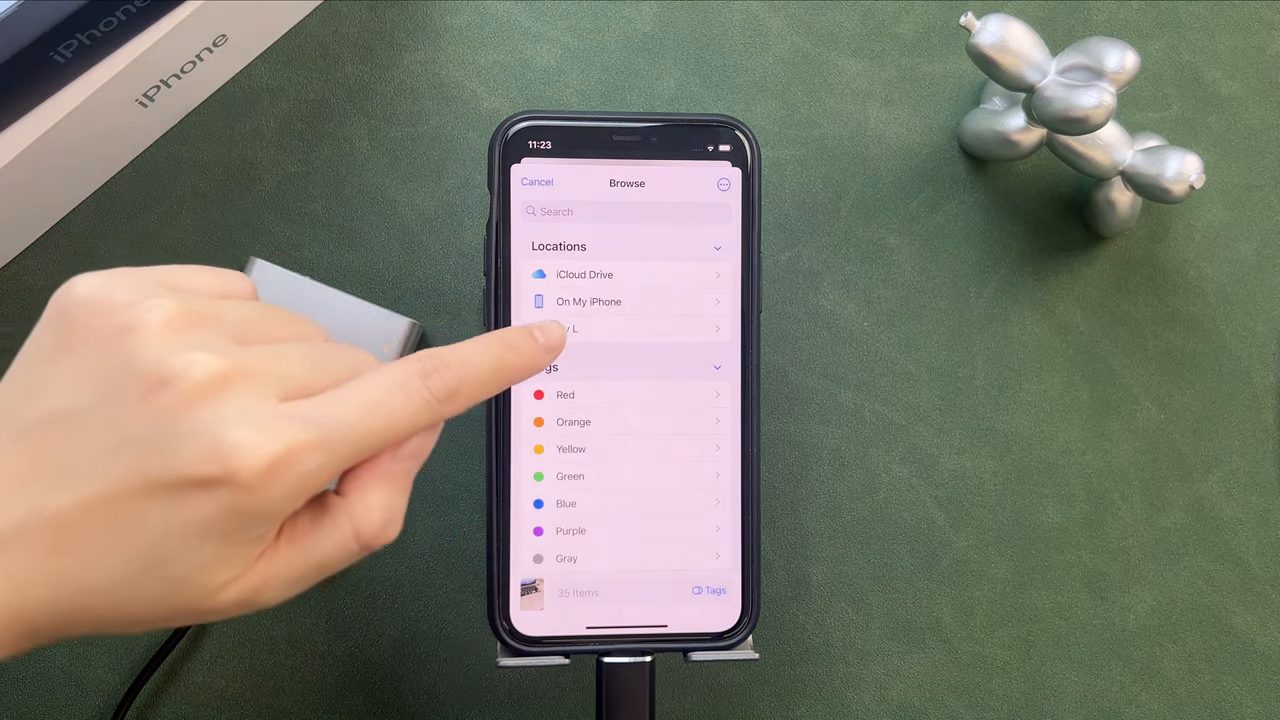
left_click(565, 328)
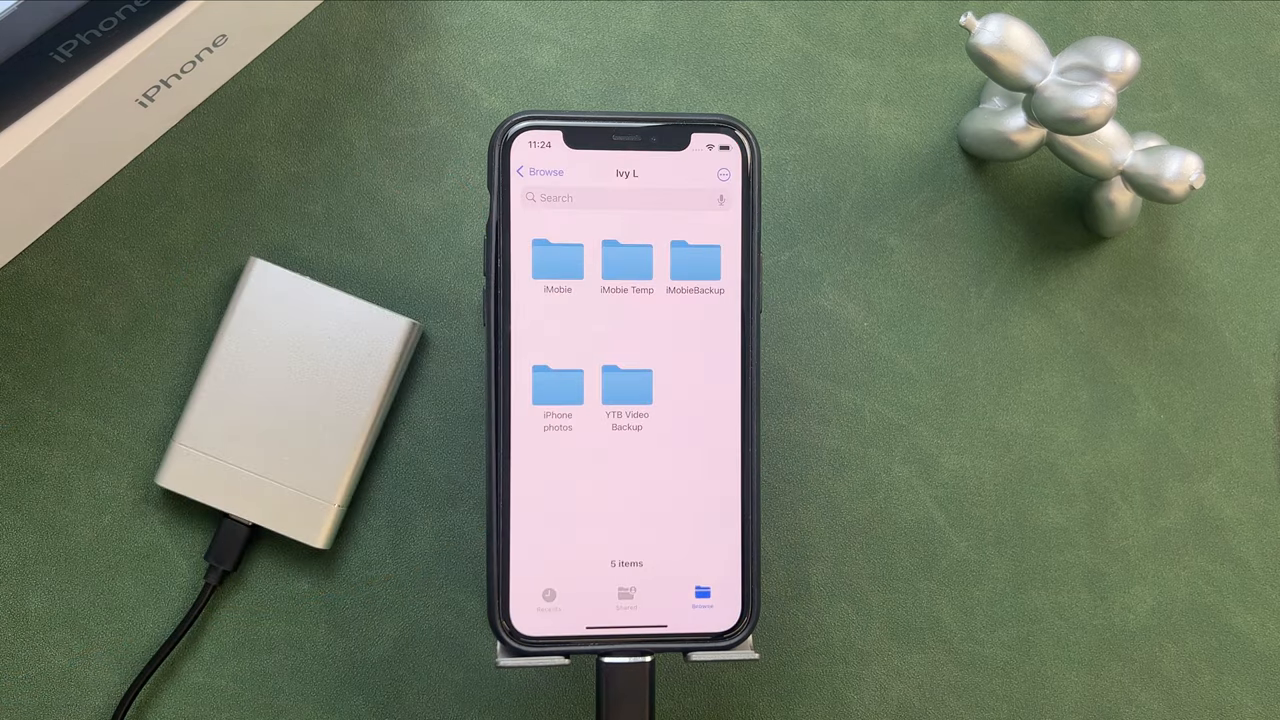
left_click(557, 388)
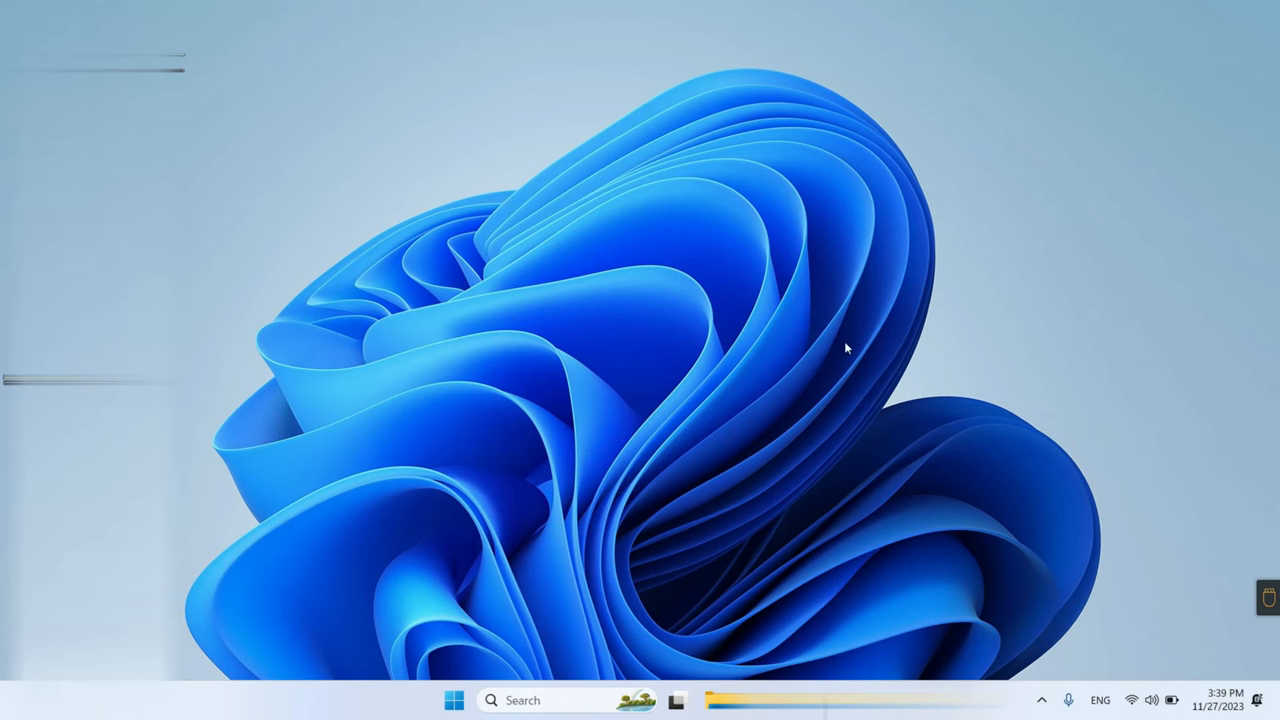
Launch the Windows Photos app from the Start menu's pinned apps.
left_click(454, 700)
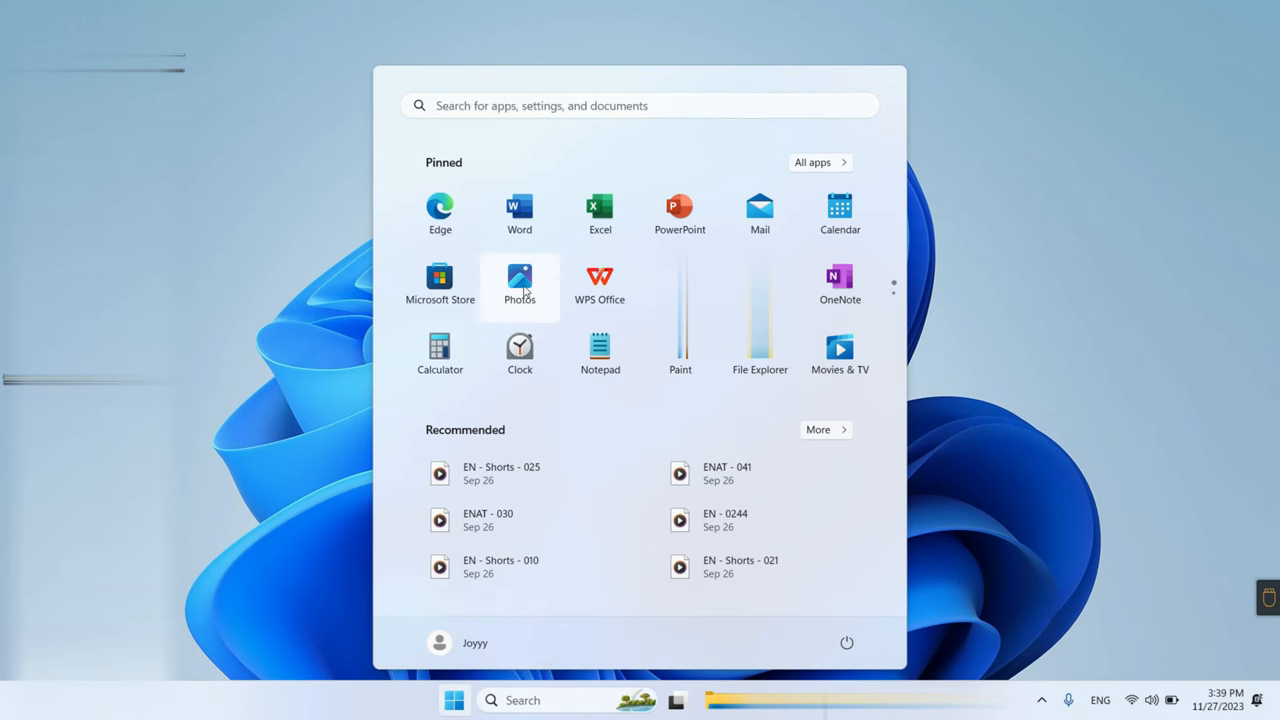
left_click(519, 284)
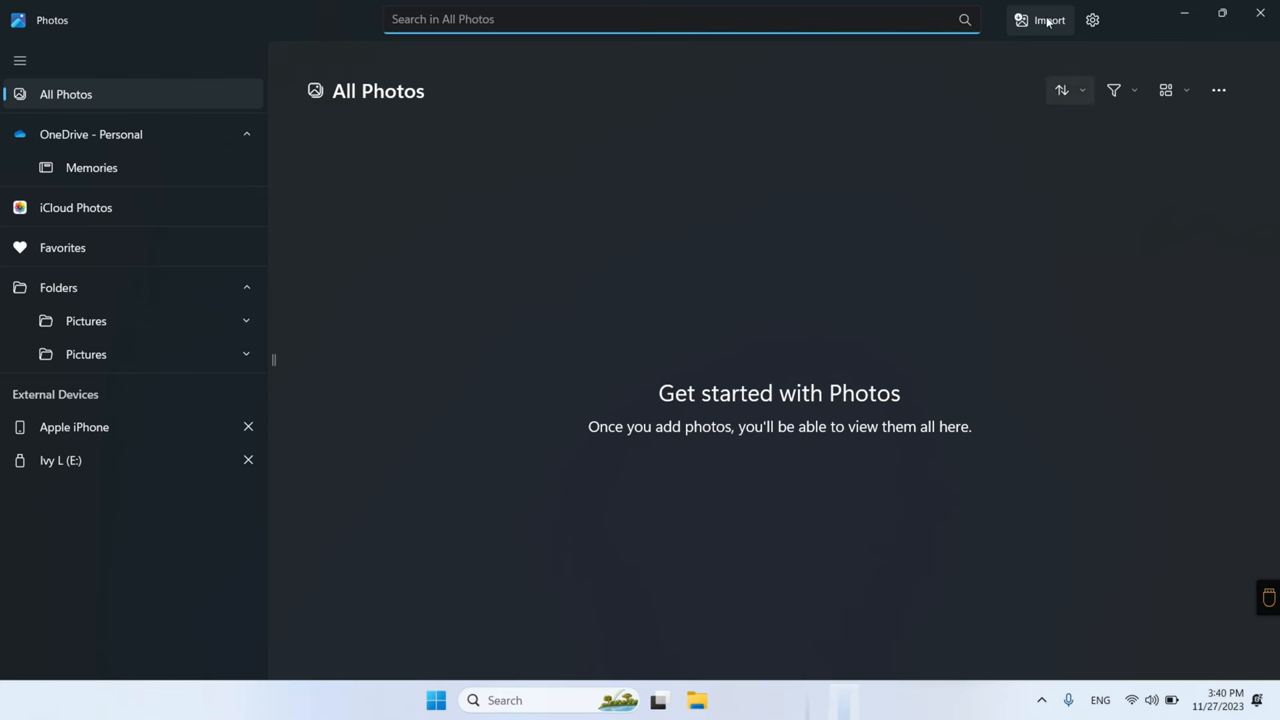
Import from the Apple iPhone, selecting and adding all 41 photos.
left_click(1048, 19)
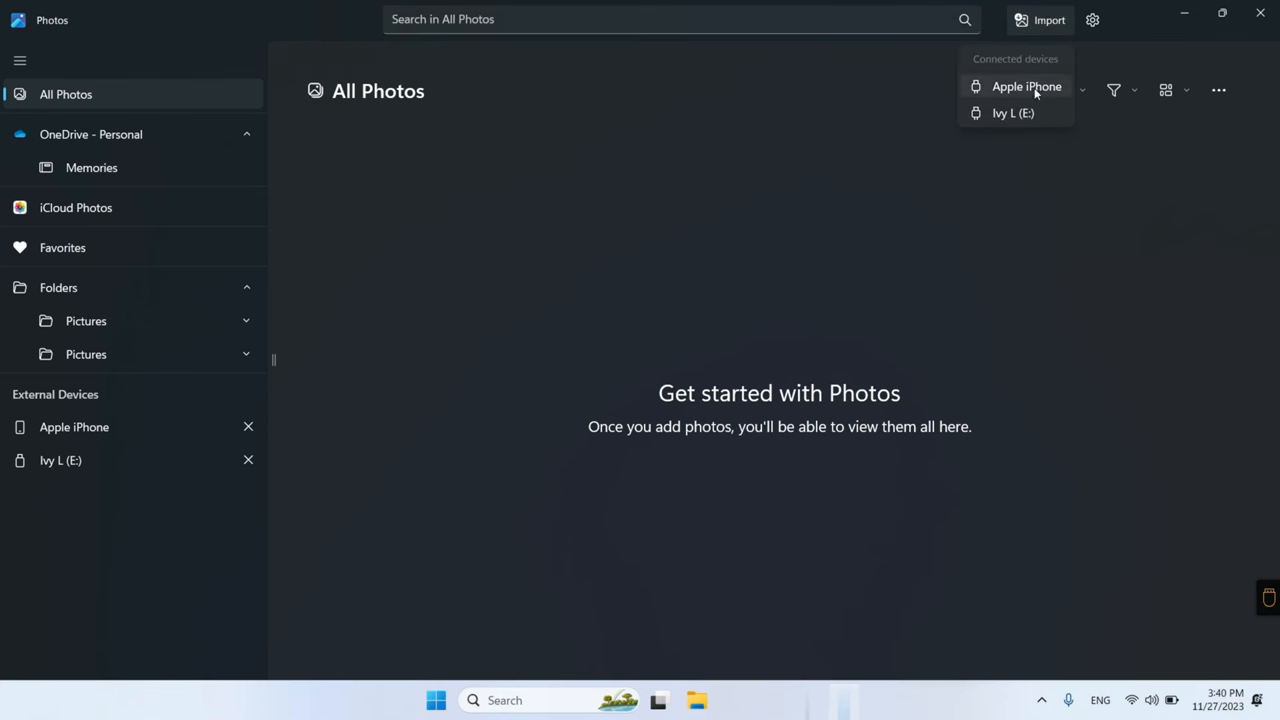
left_click(1026, 86)
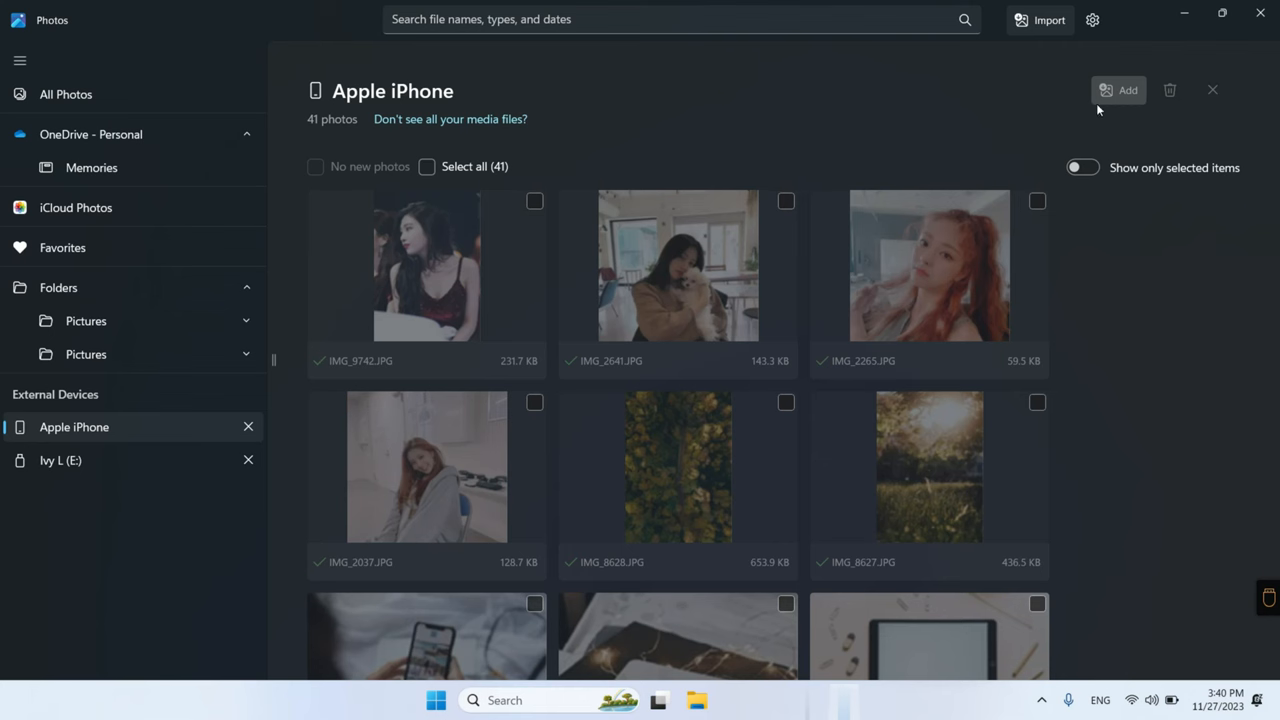
left_click(426, 166)
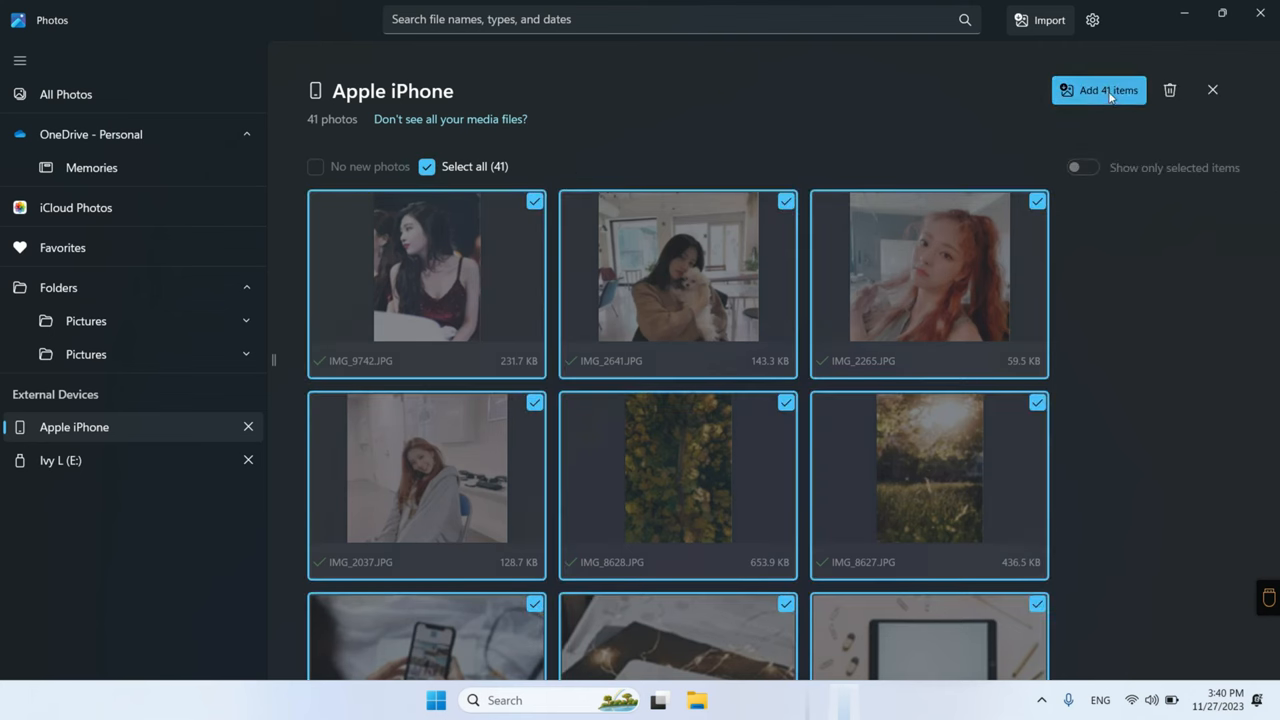
left_click(1098, 90)
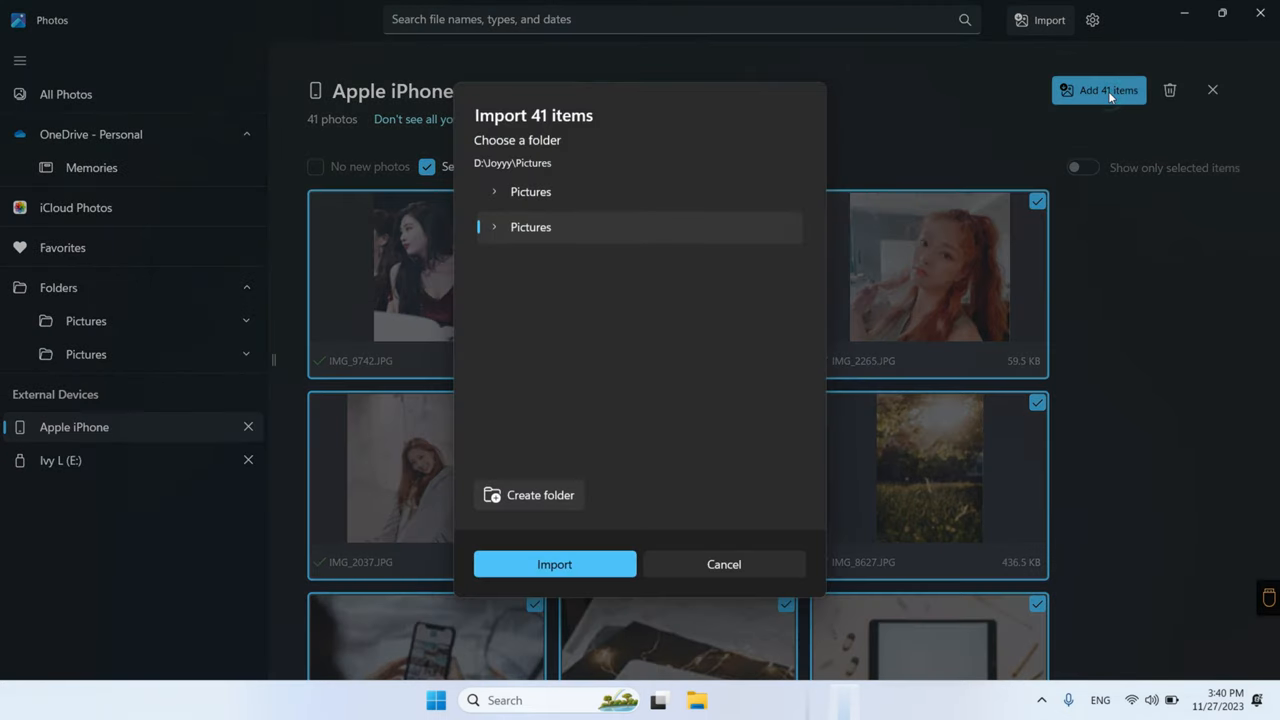
mouse_move(512, 172)
type("iphone photos")
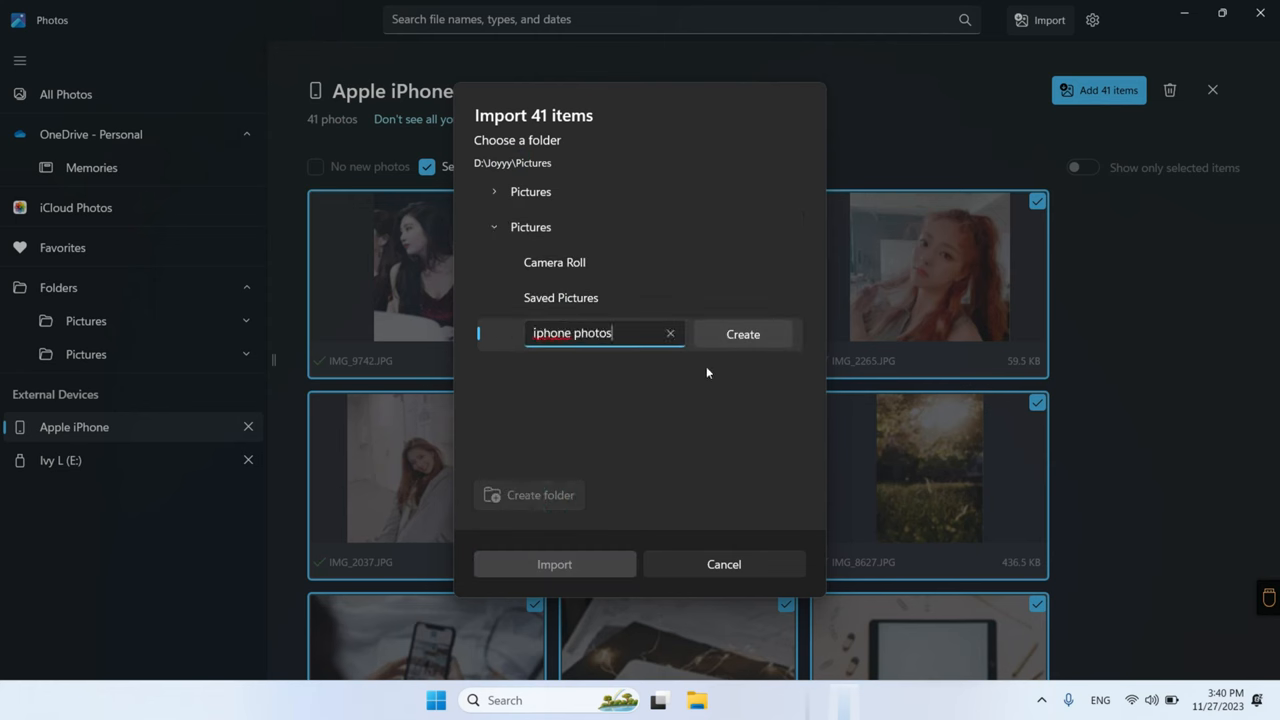
Import the photos into a new 'iphone photos' folder and open it.
left_click(742, 334)
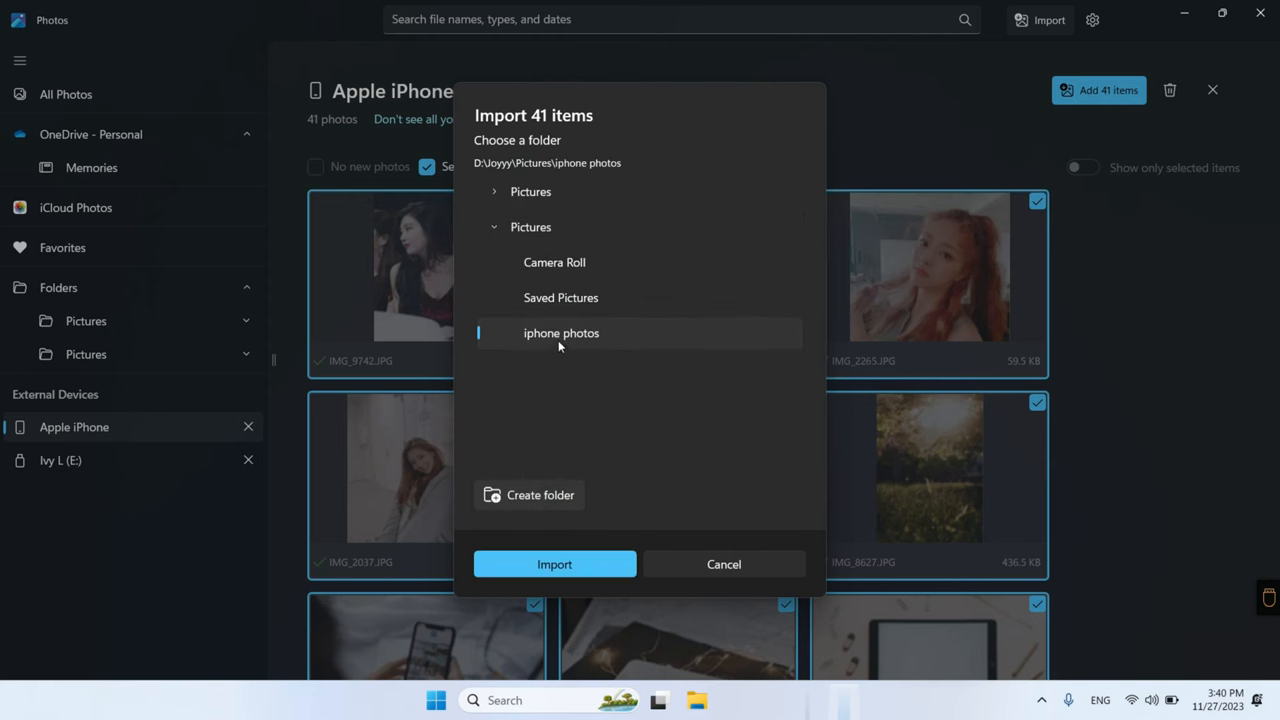
left_click(554, 564)
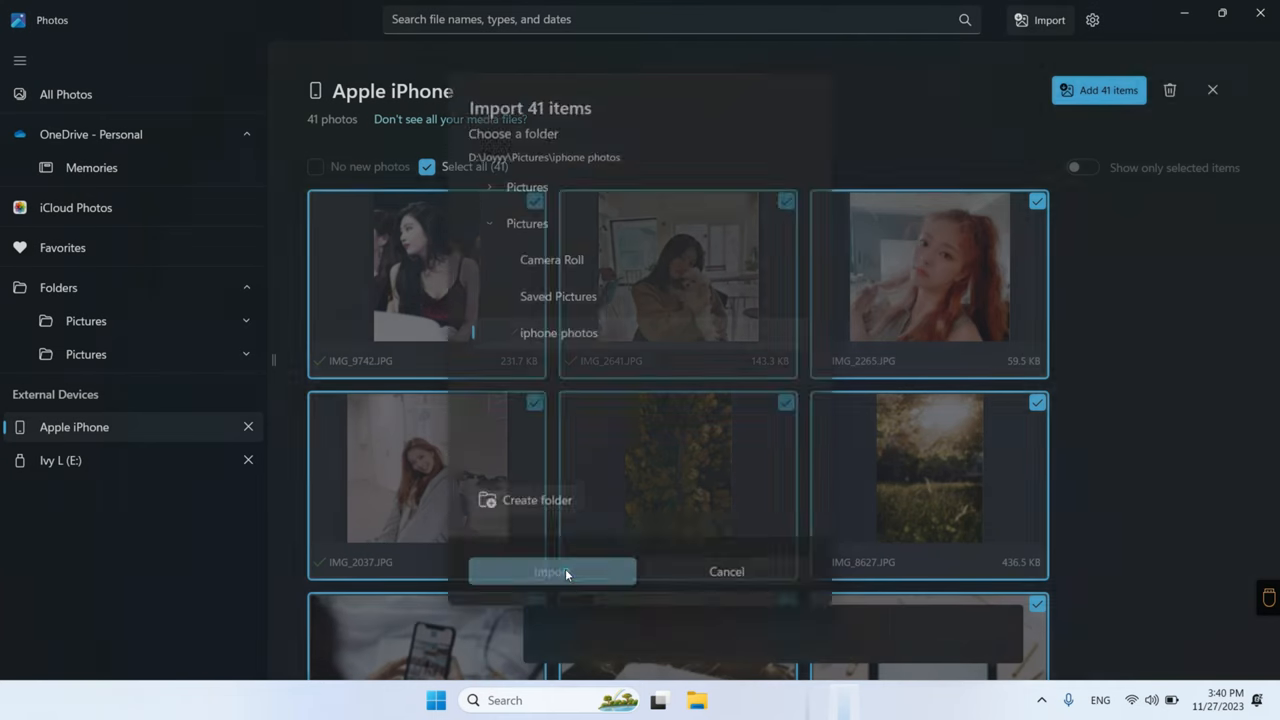
left_click(551, 571)
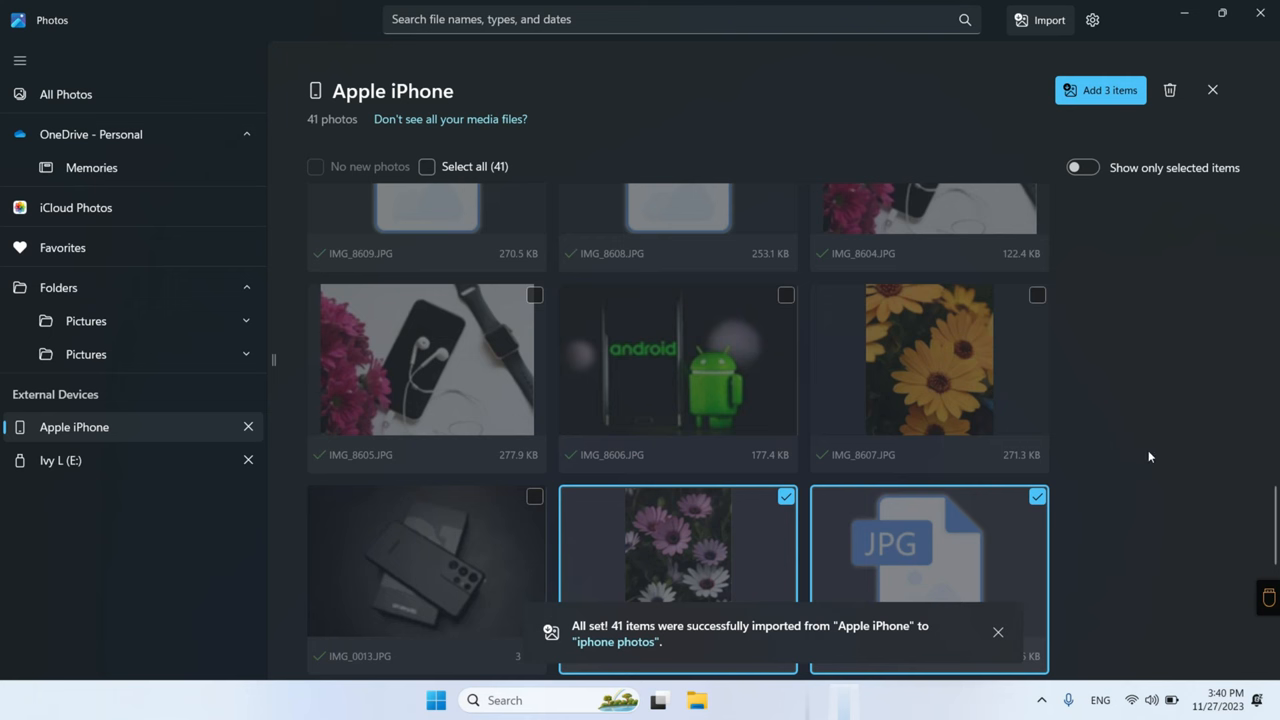
left_click(129, 420)
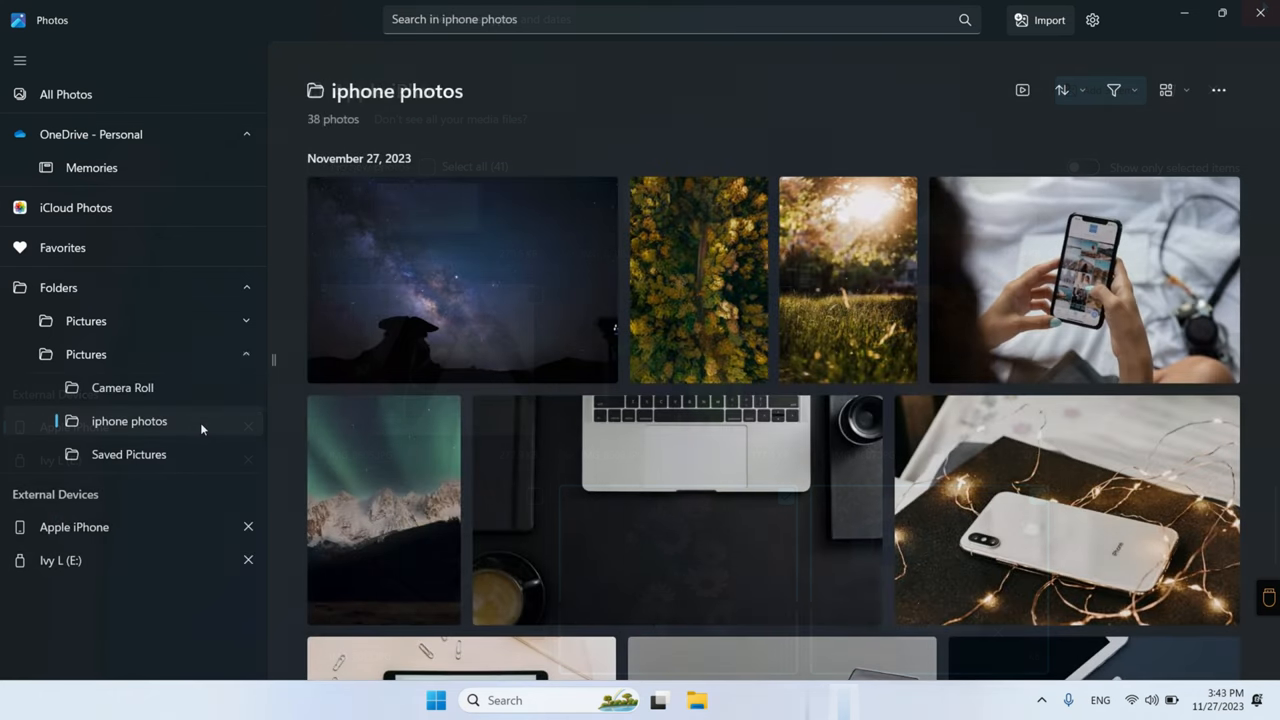
Open the iphone photos folder in File Explorer from its context menu.
right_click(129, 420)
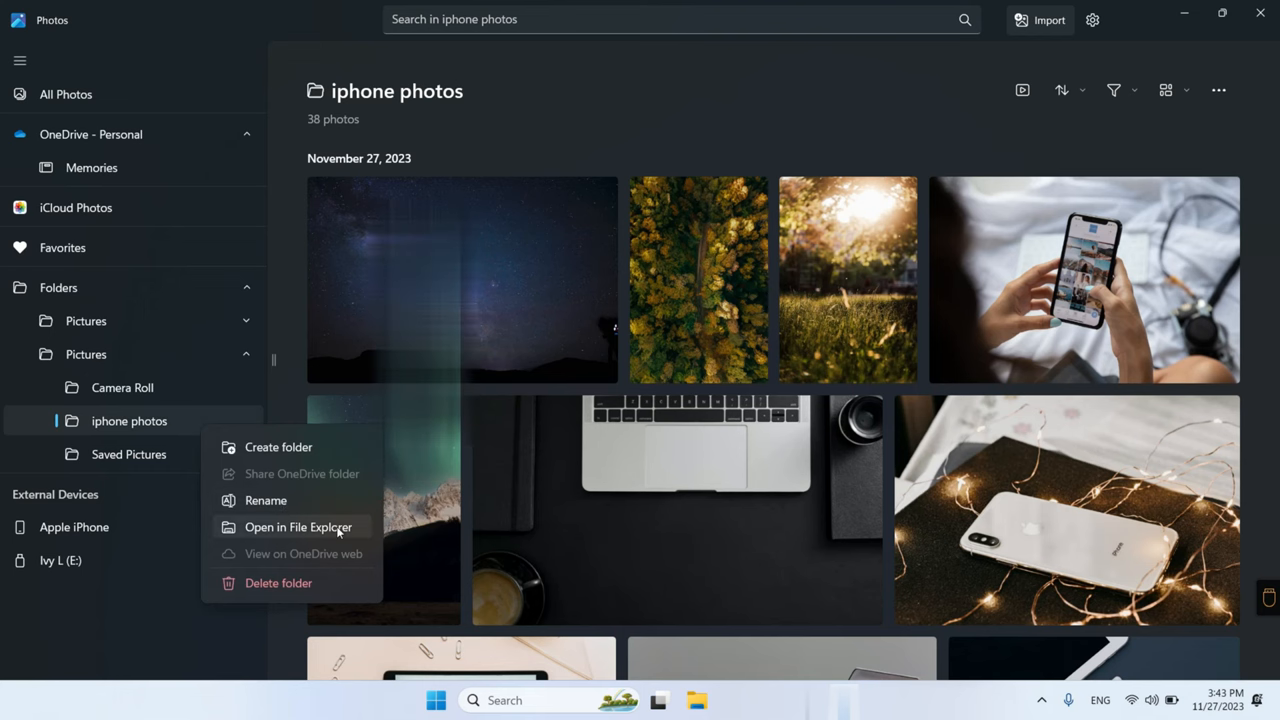
left_click(298, 527)
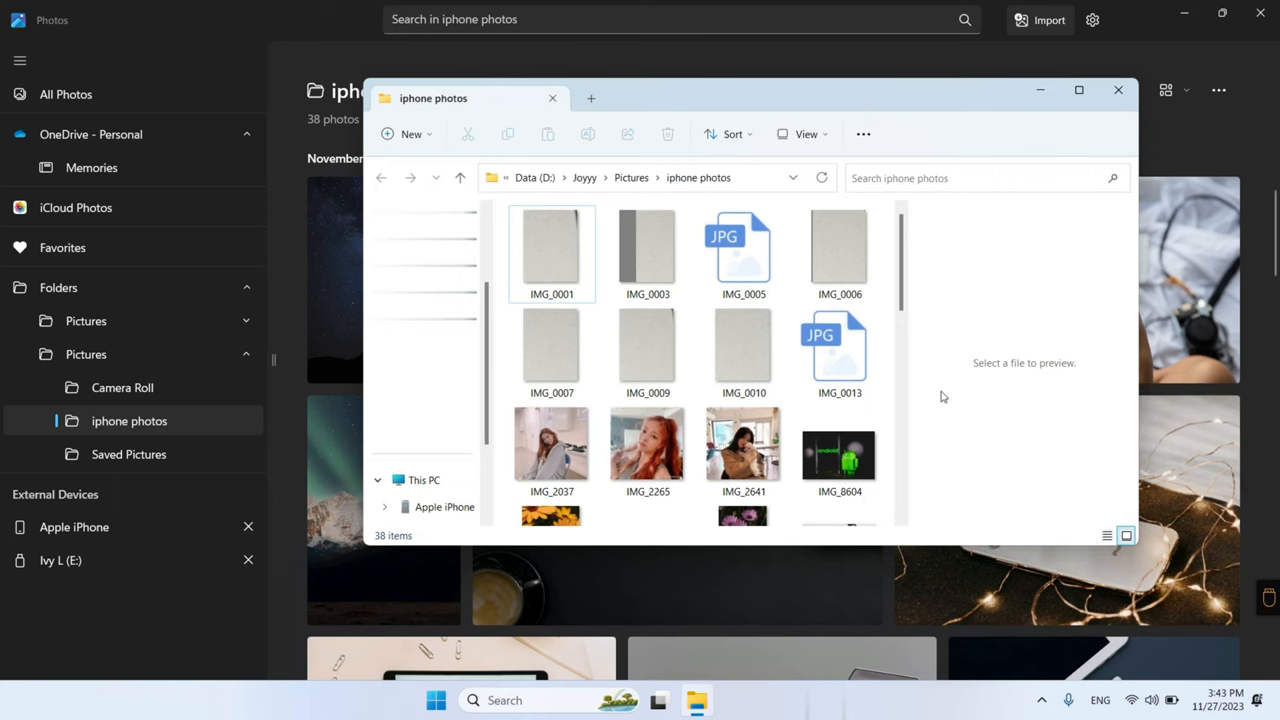
Go up to Pictures and copy the iphone photos folder.
scroll("down", 3)
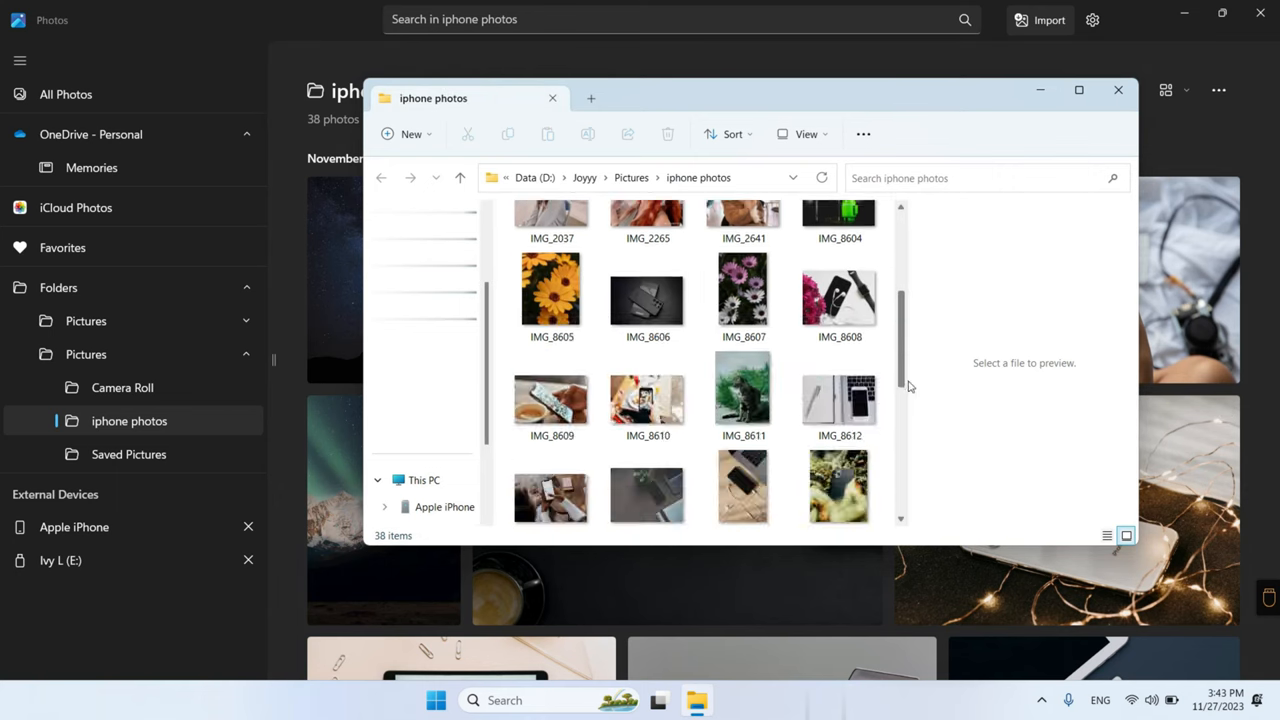
left_click(631, 177)
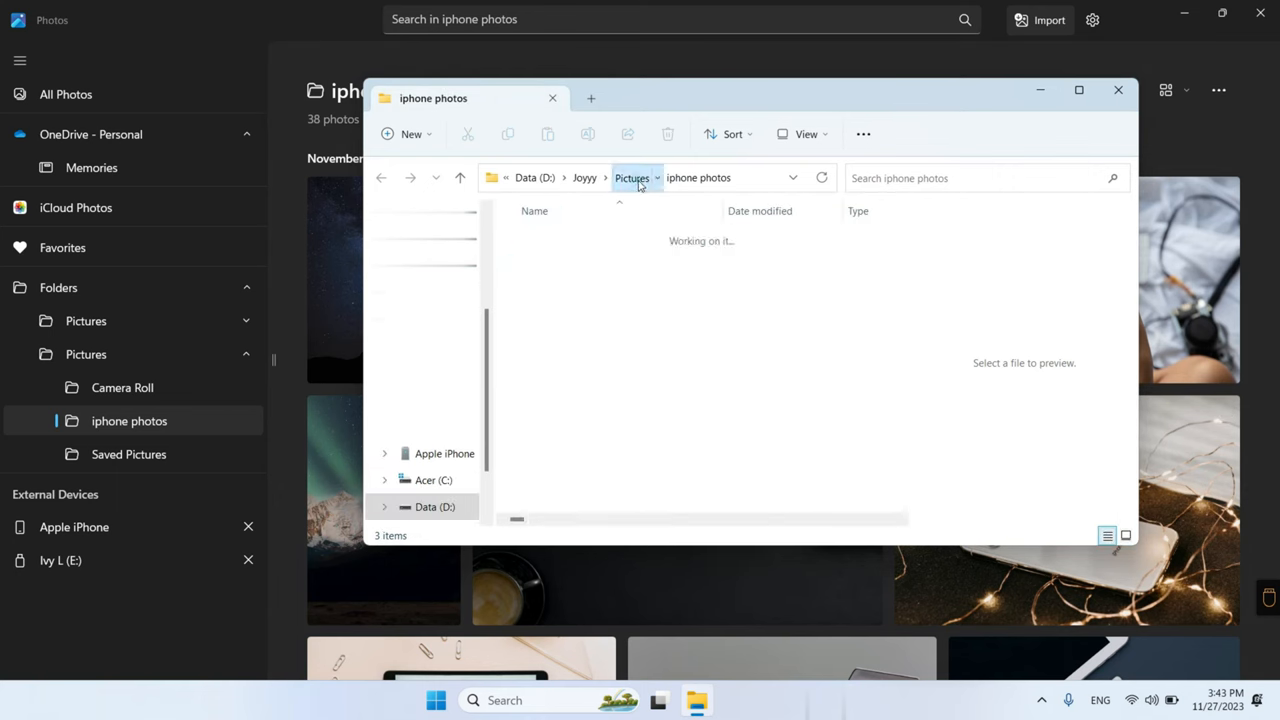
right_click(568, 266)
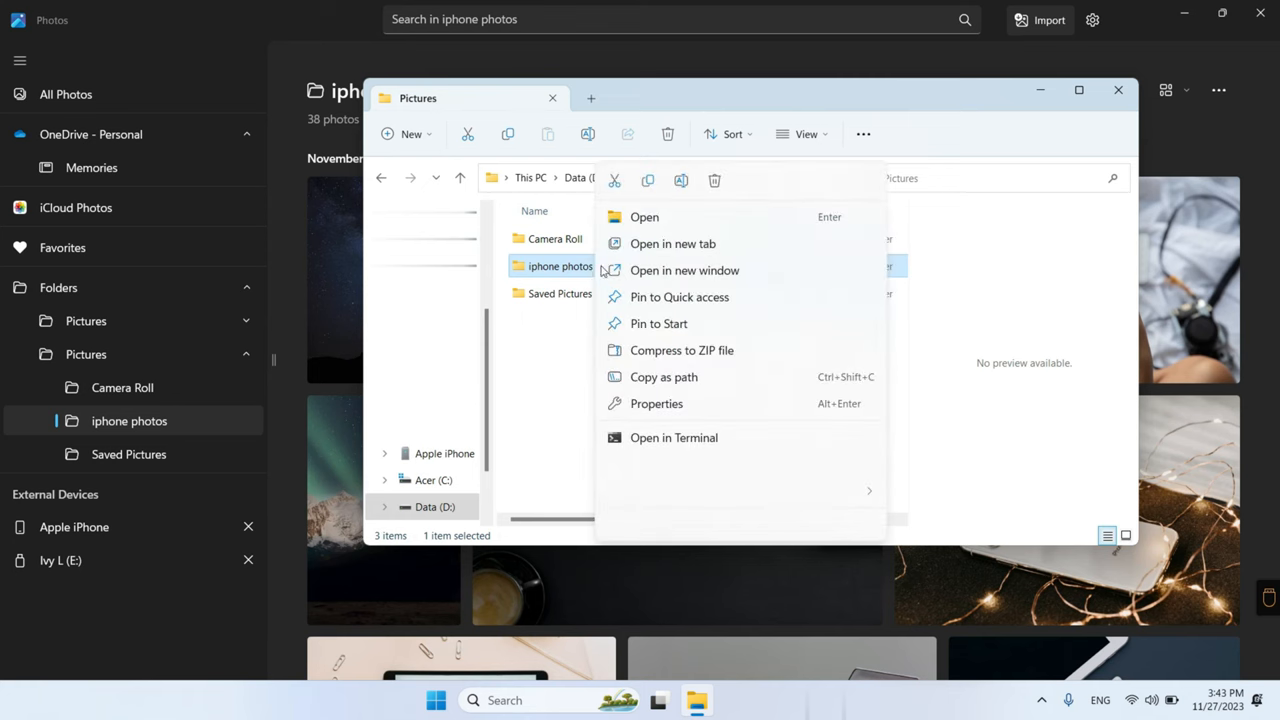
mouse_move(648, 181)
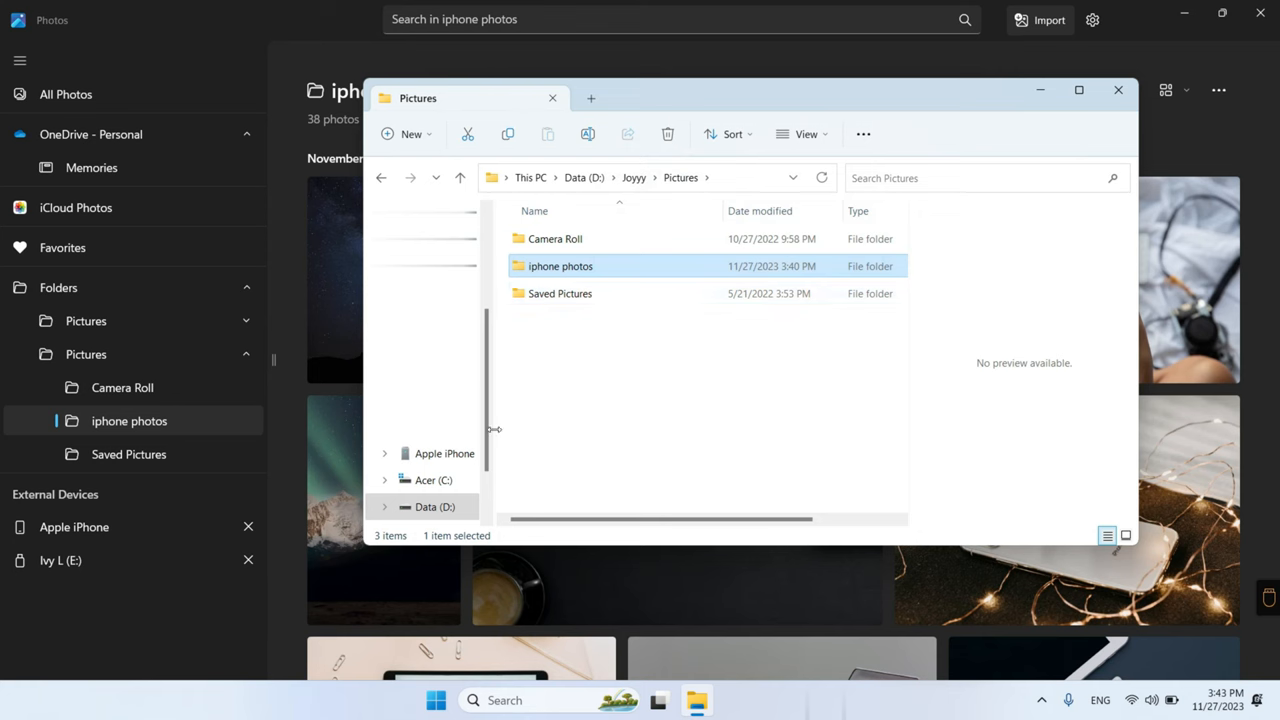
scroll("down", 3)
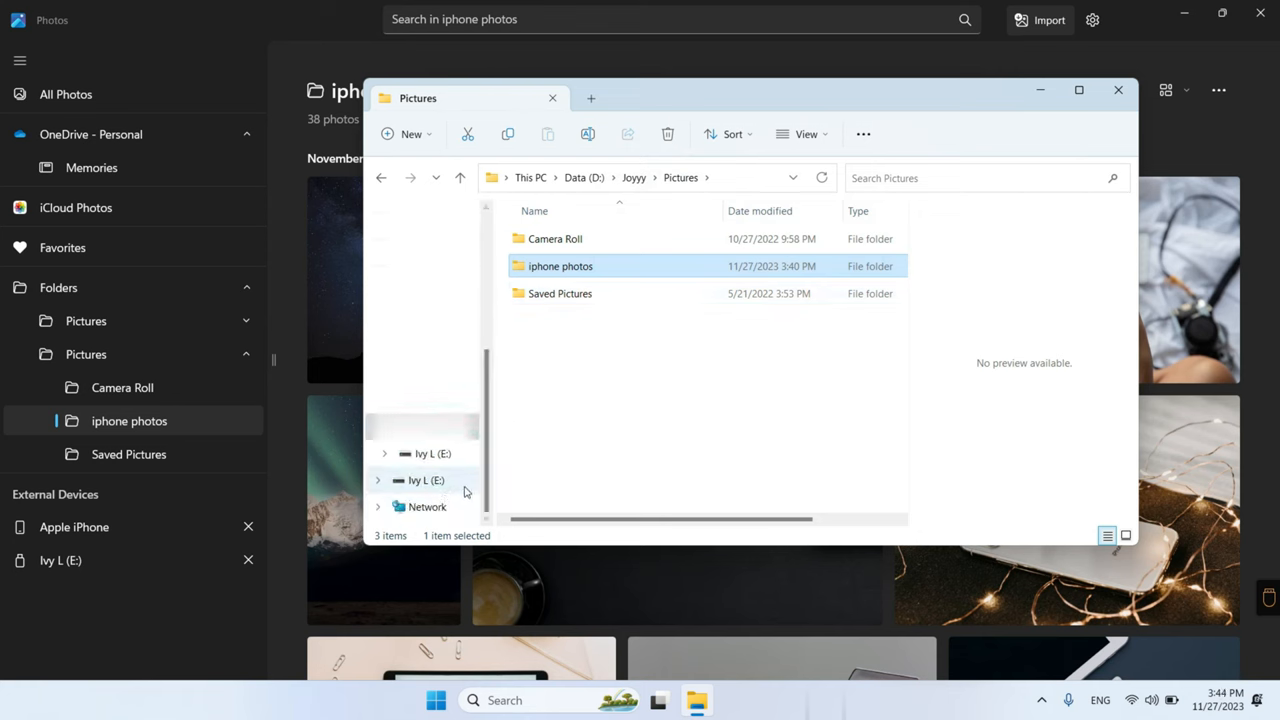
left_click(425, 480)
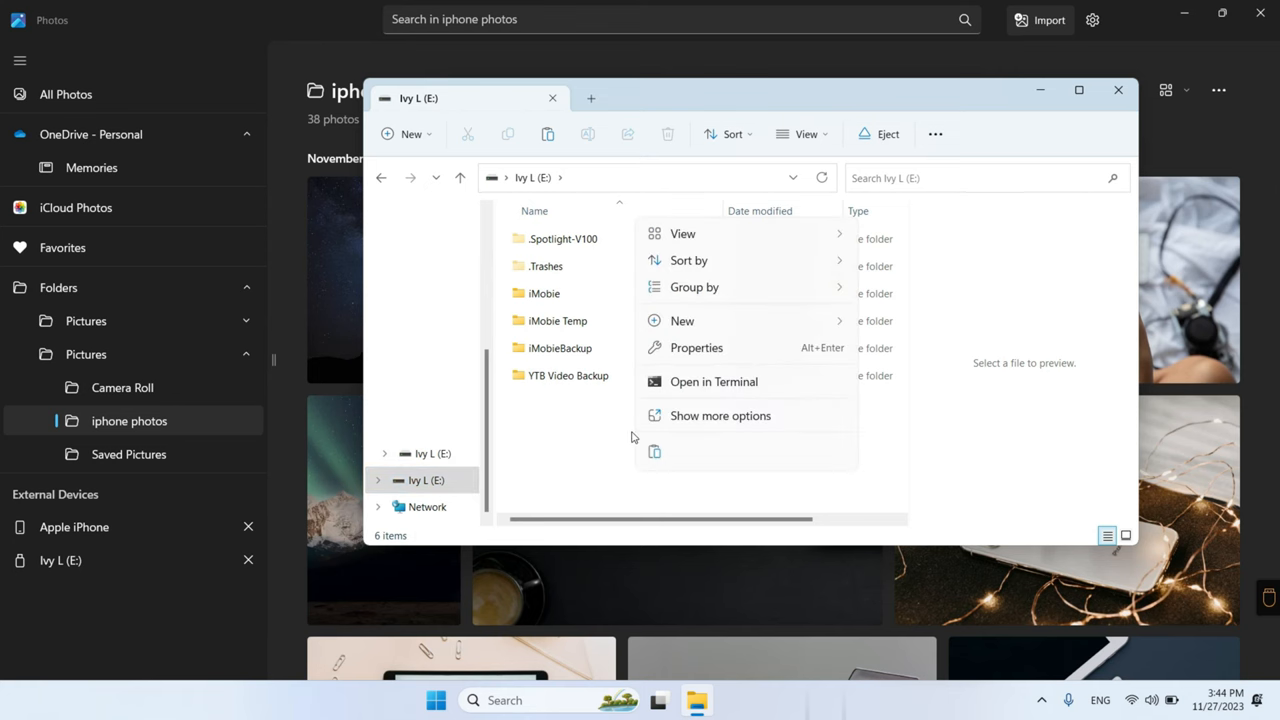
left_click(653, 458)
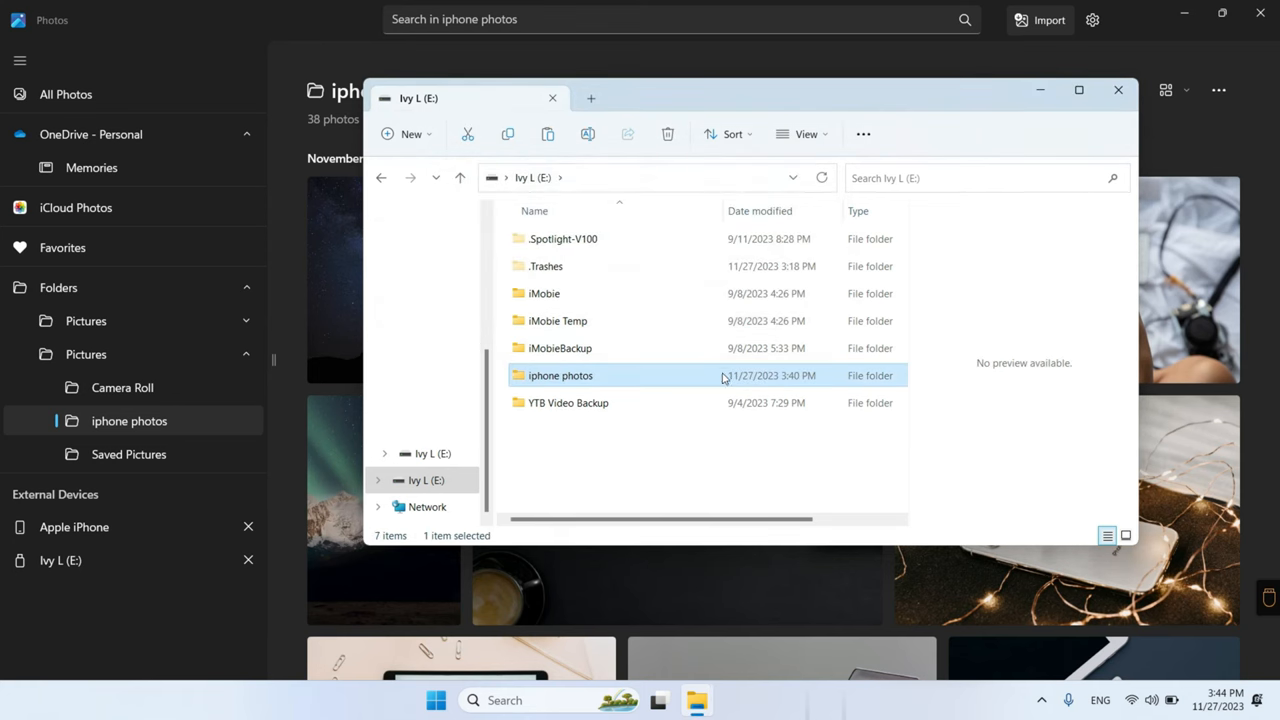
double_click(560, 375)
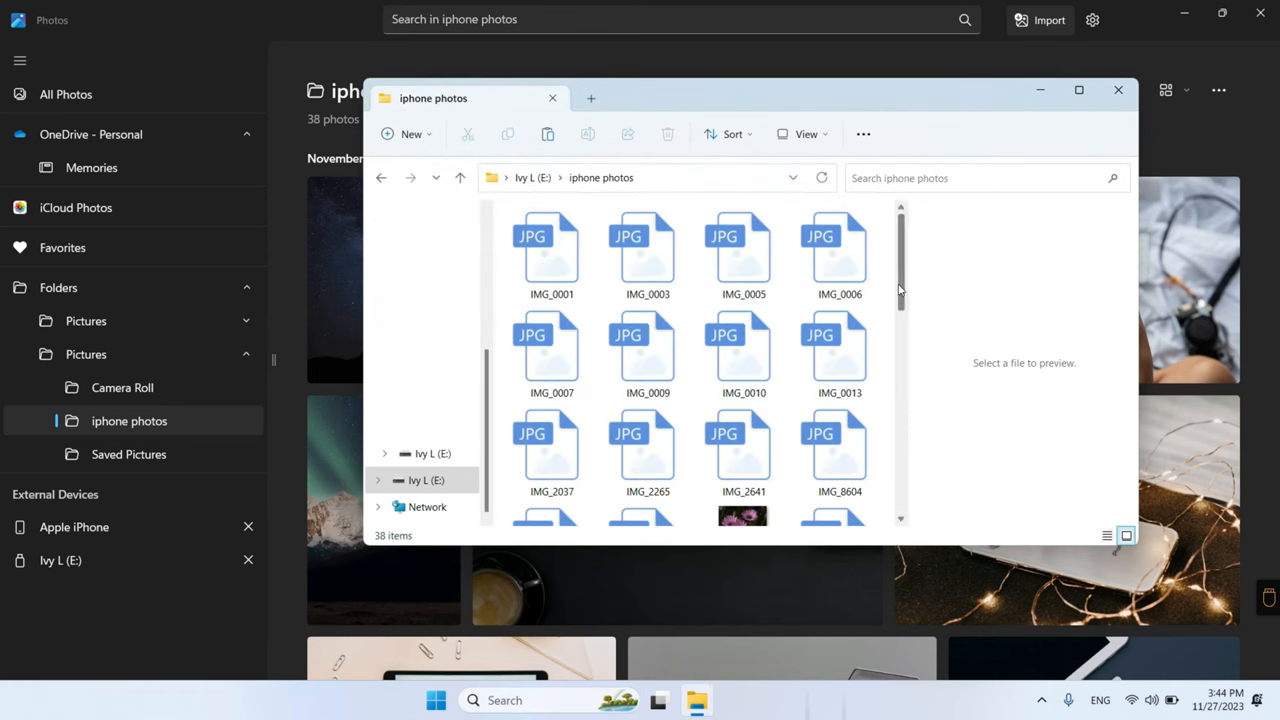
scroll("down", 3)
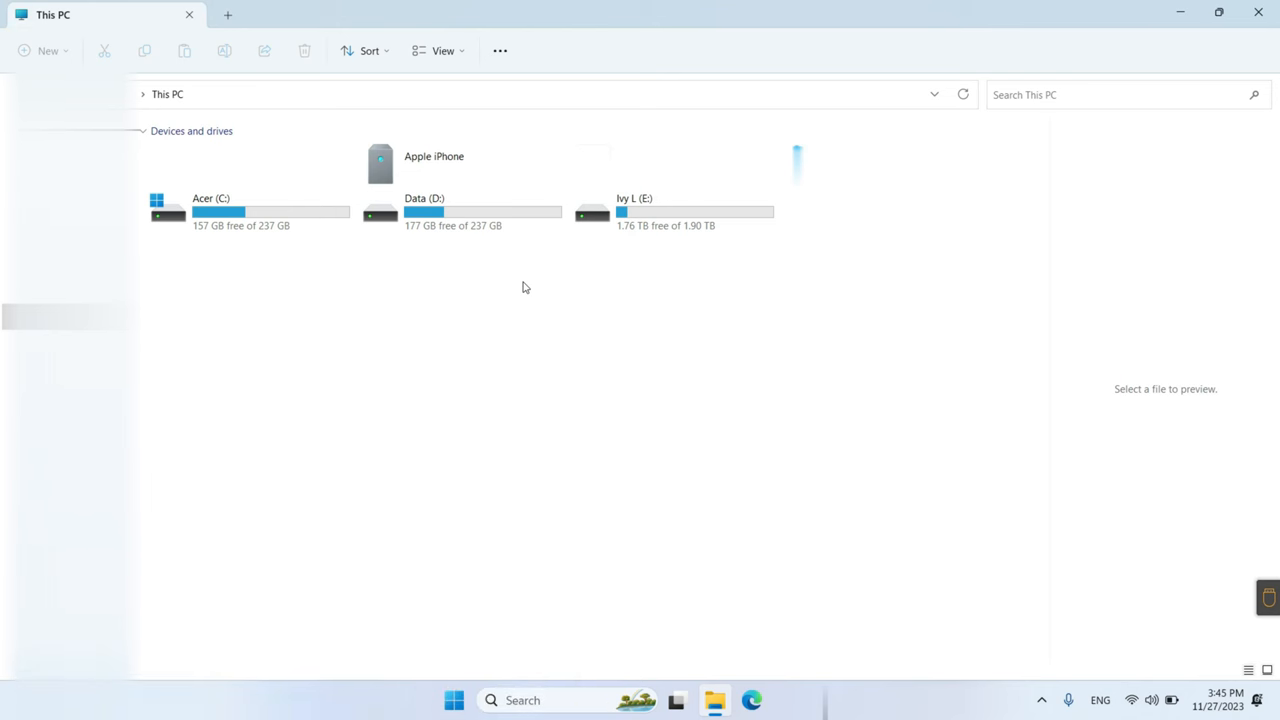
mouse_move(571, 369)
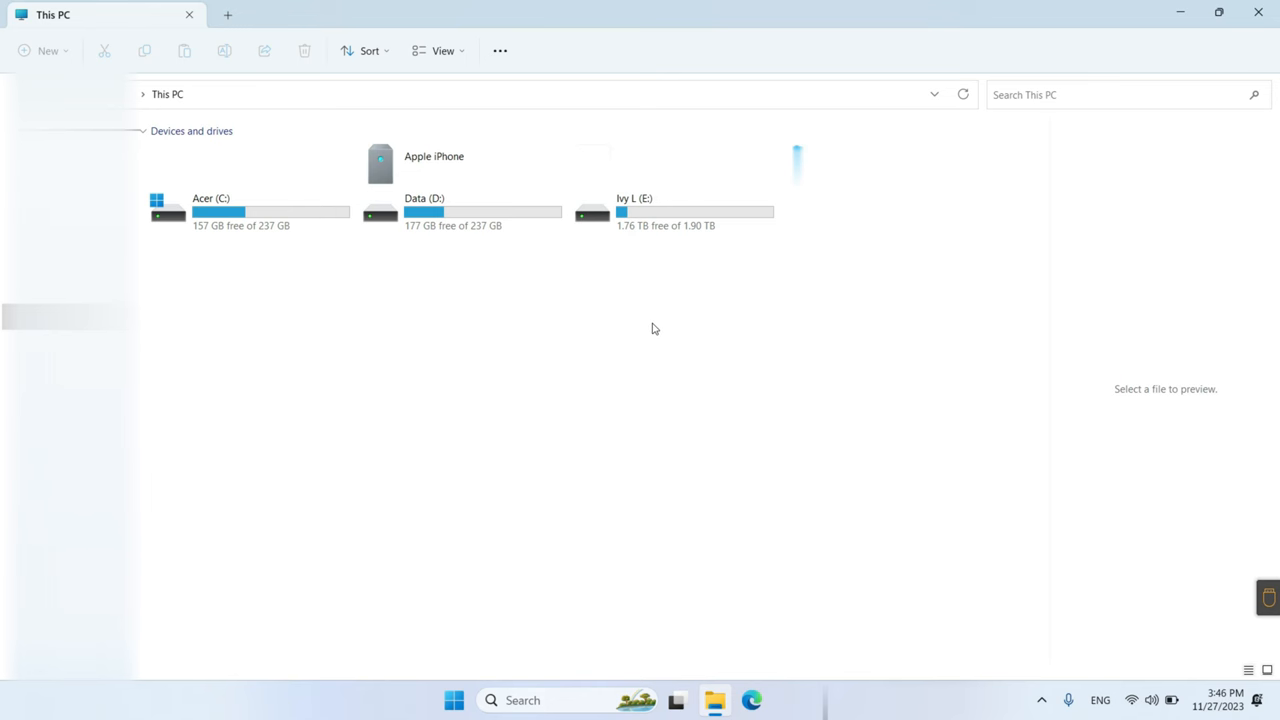
Open the Apple iPhone device, then its Internal Storage.
double_click(380, 163)
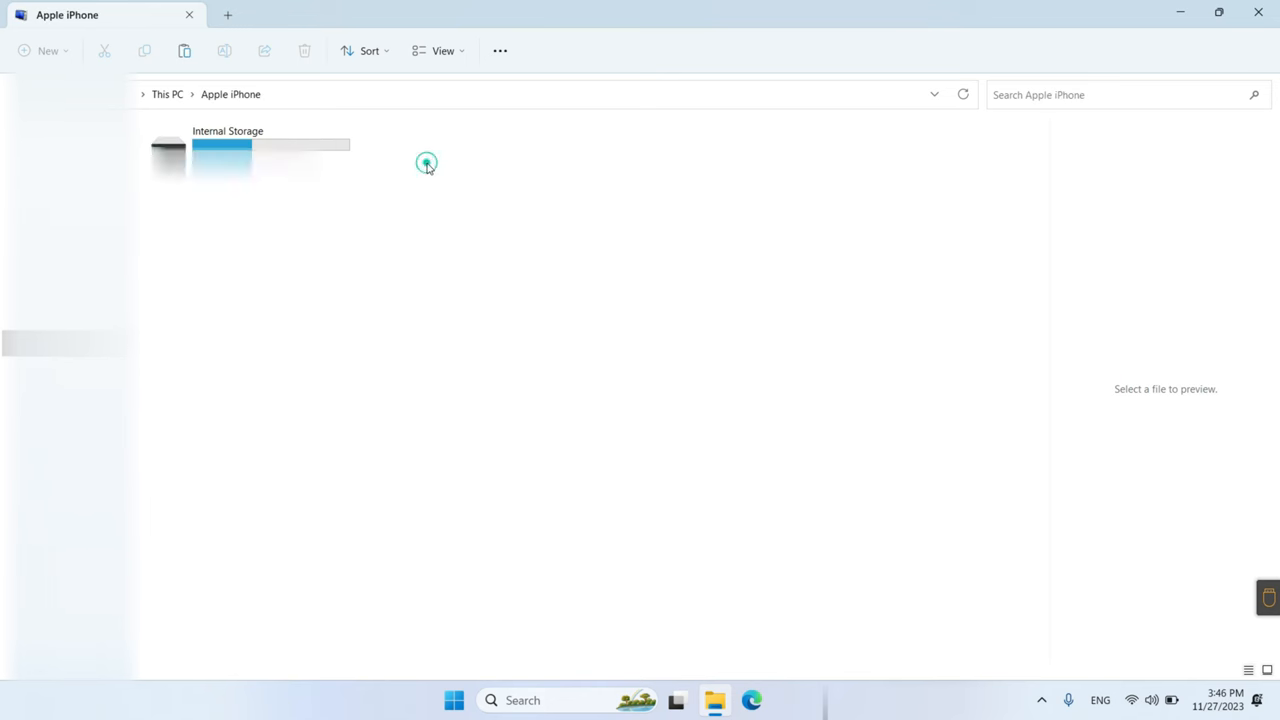
double_click(220, 148)
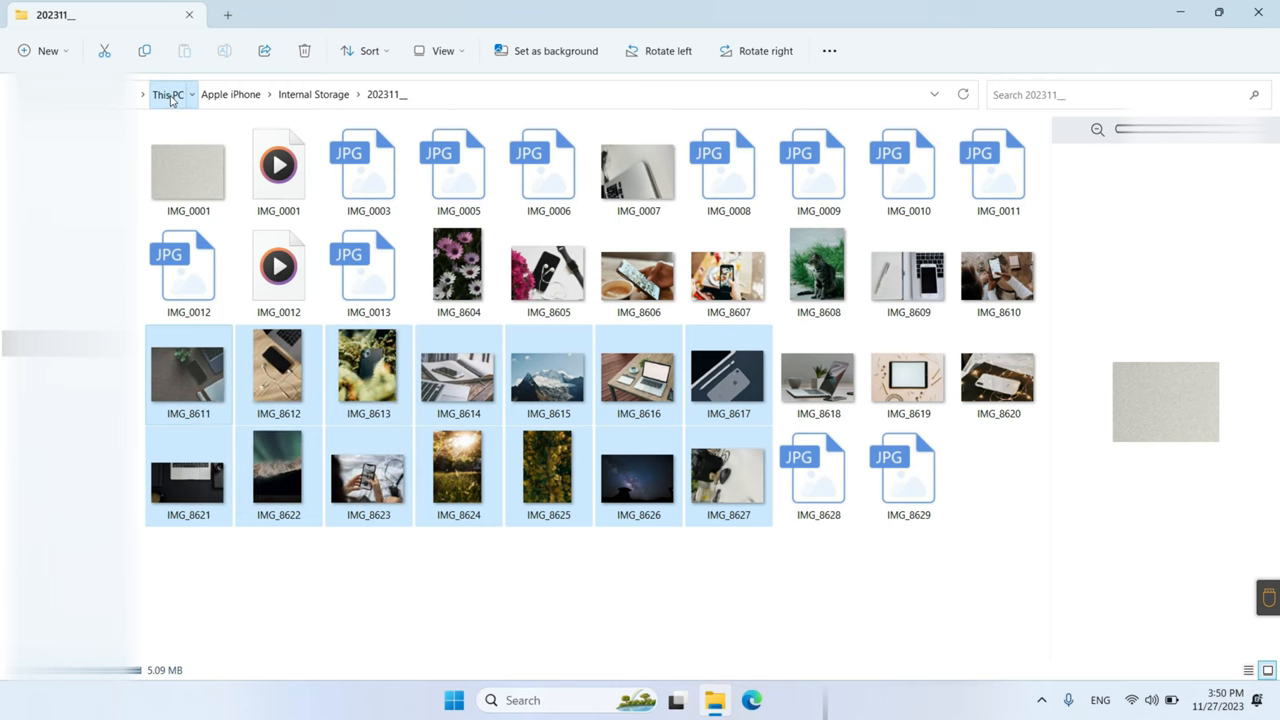
Return to This PC and open the Ivy L (E:) external drive.
left_click(167, 94)
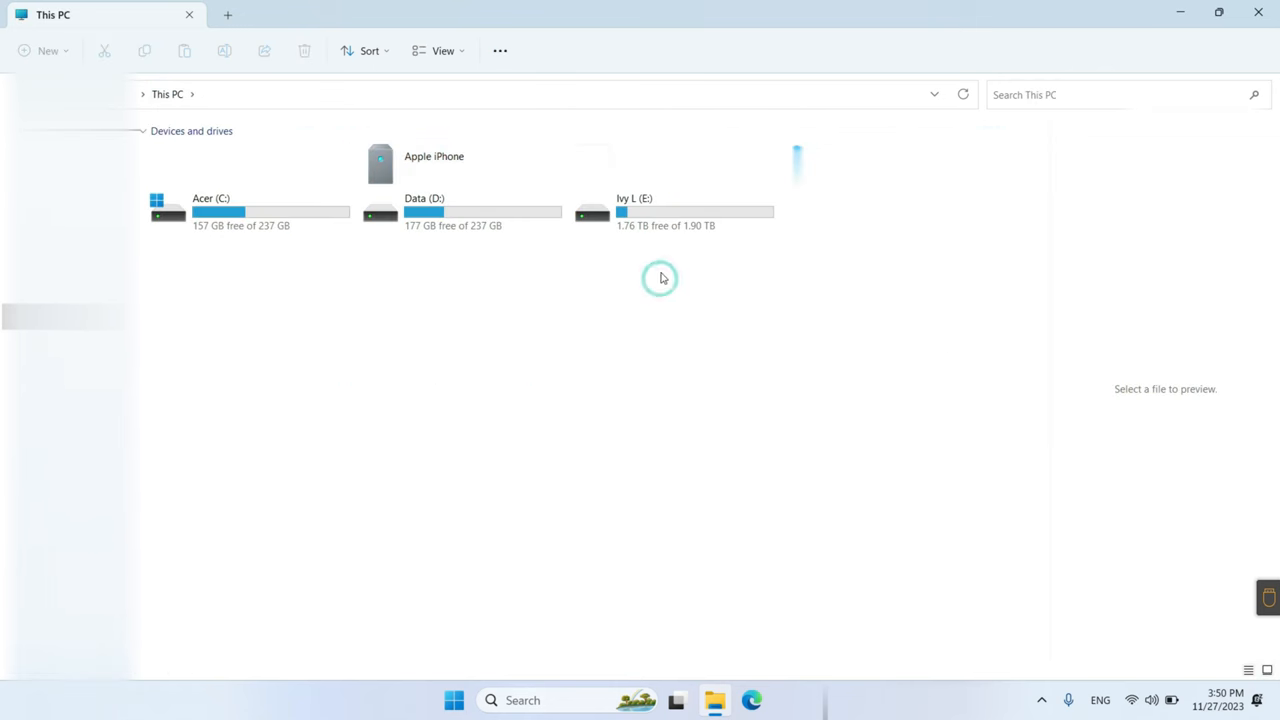
double_click(694, 210)
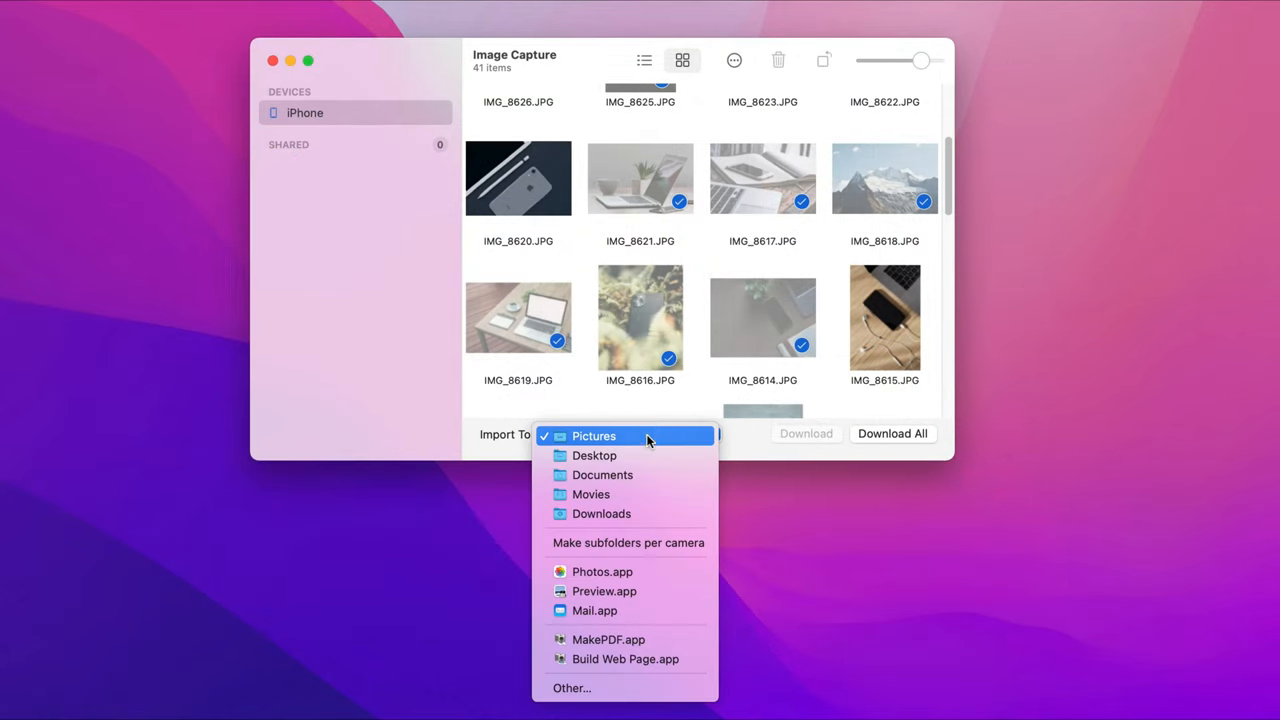
mouse_move(590, 688)
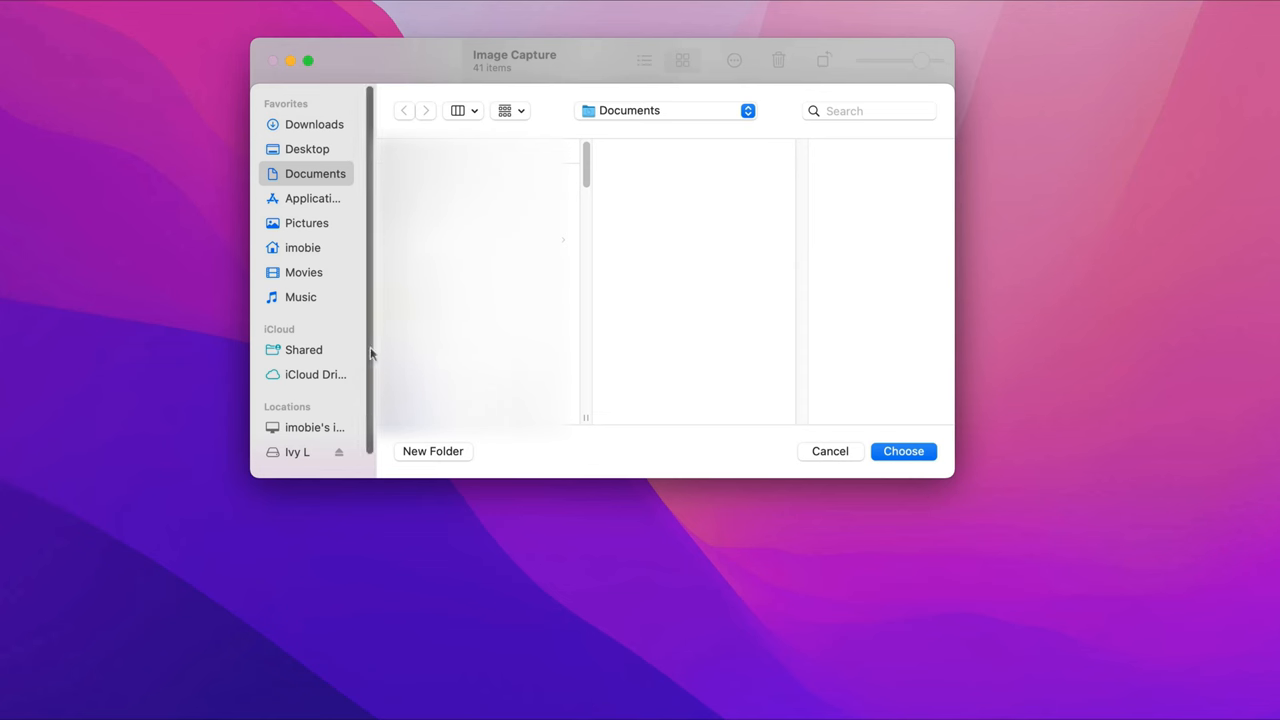
Choose Ivy L as the Image Capture import destination for the iPhone's 41 items.
scroll("down", 3)
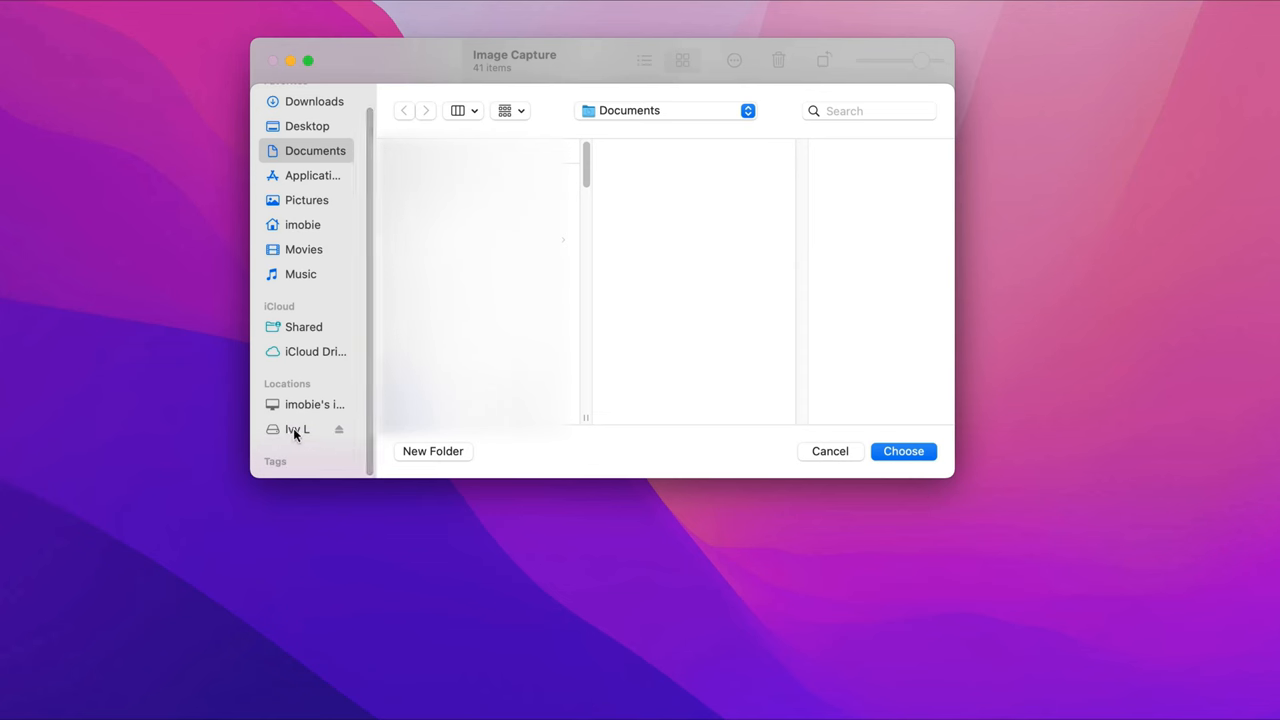
left_click(297, 429)
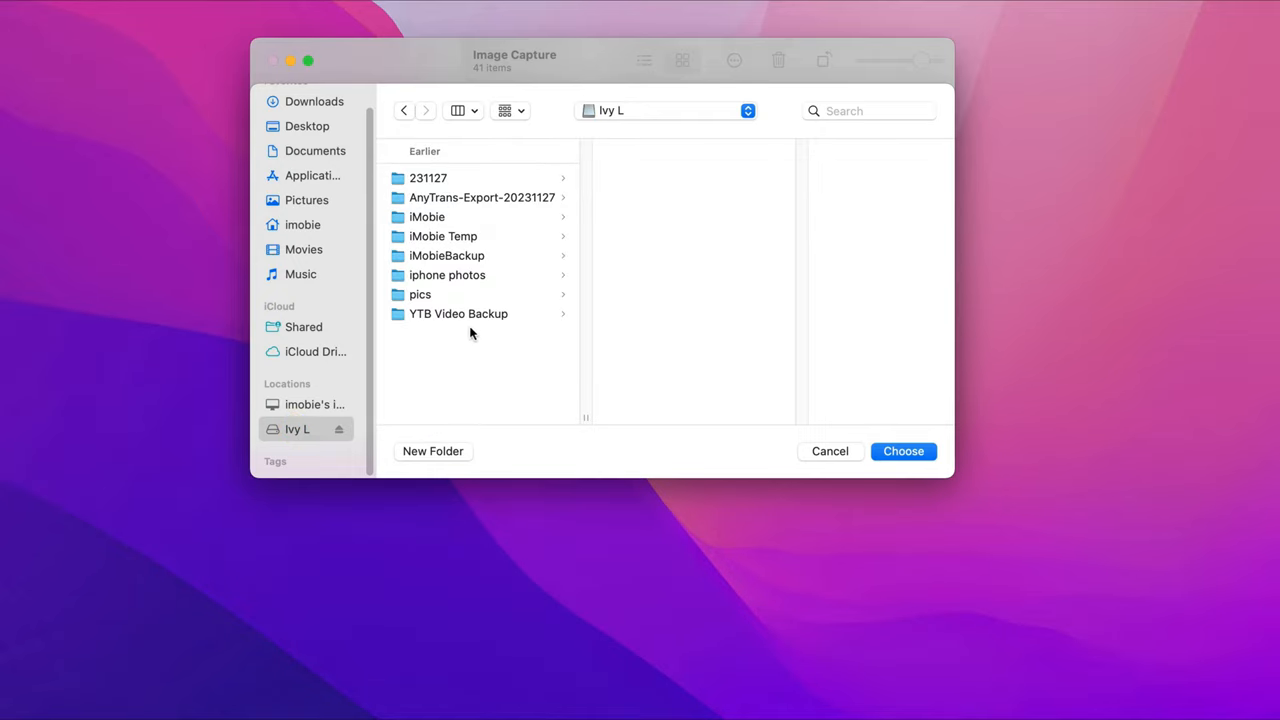
left_click(902, 451)
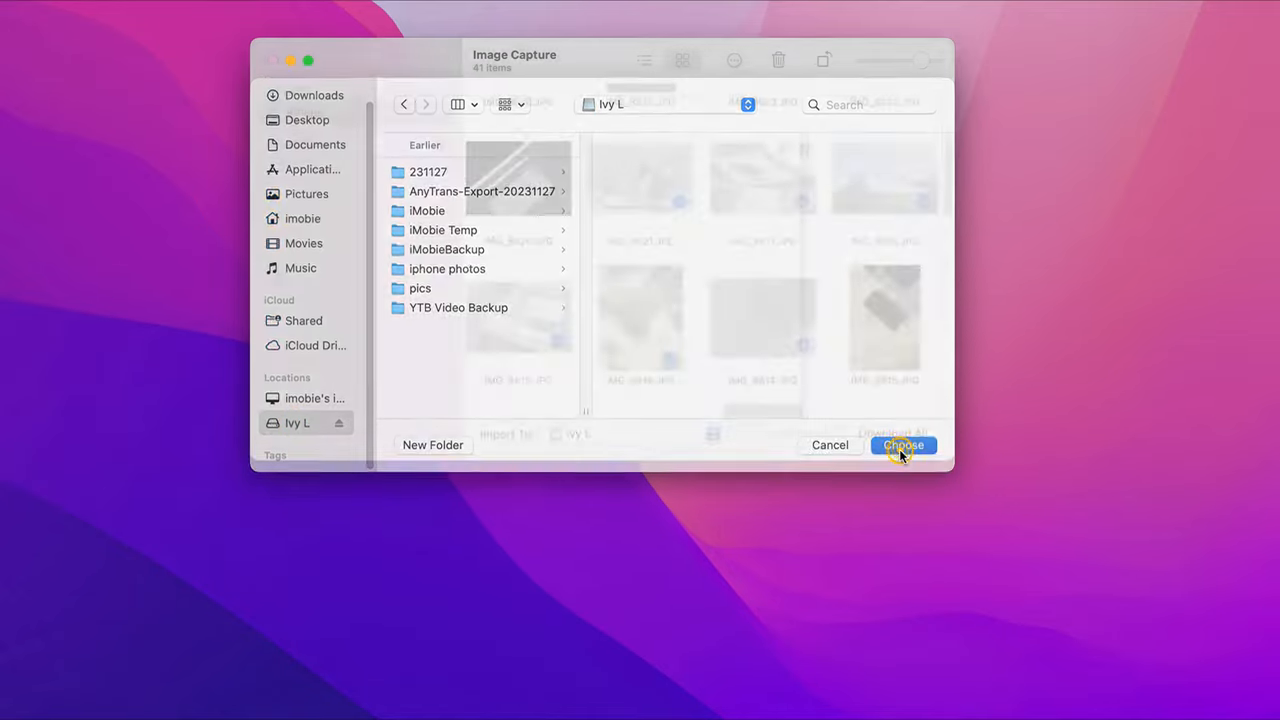
left_click(902, 445)
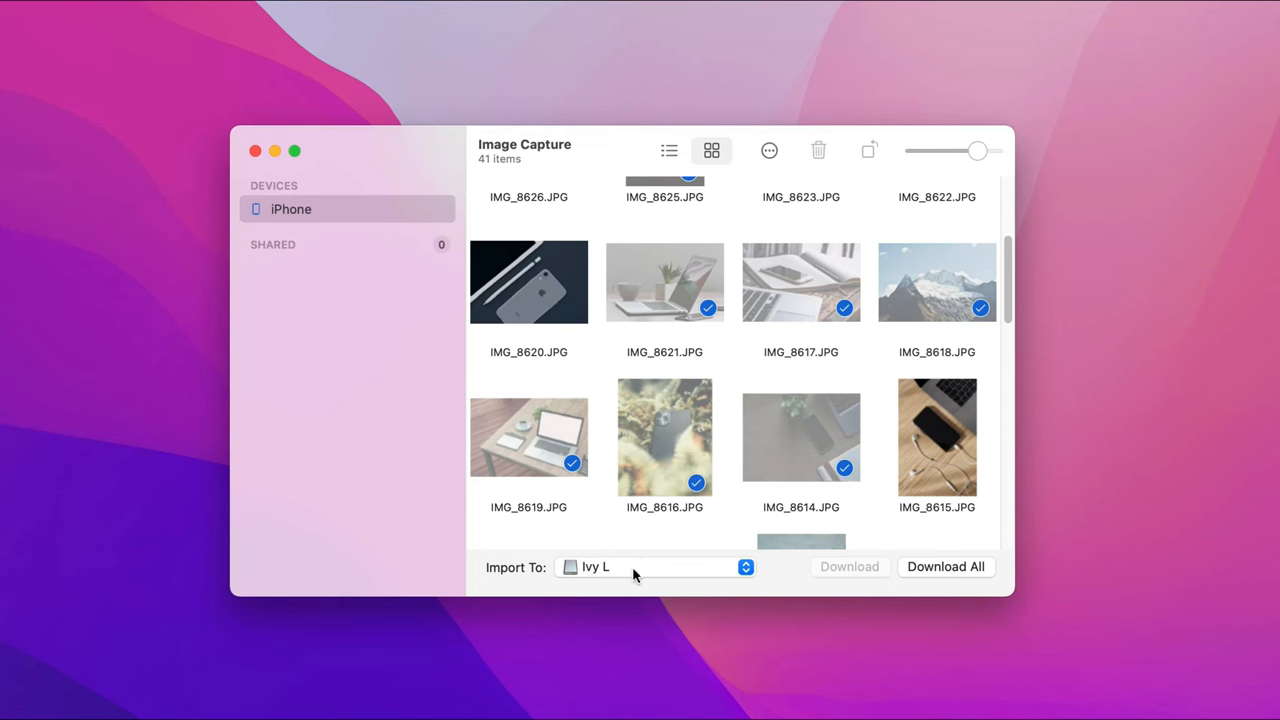
Download all iPhone items to Ivy L and browse the imported IMG files.
left_click(945, 566)
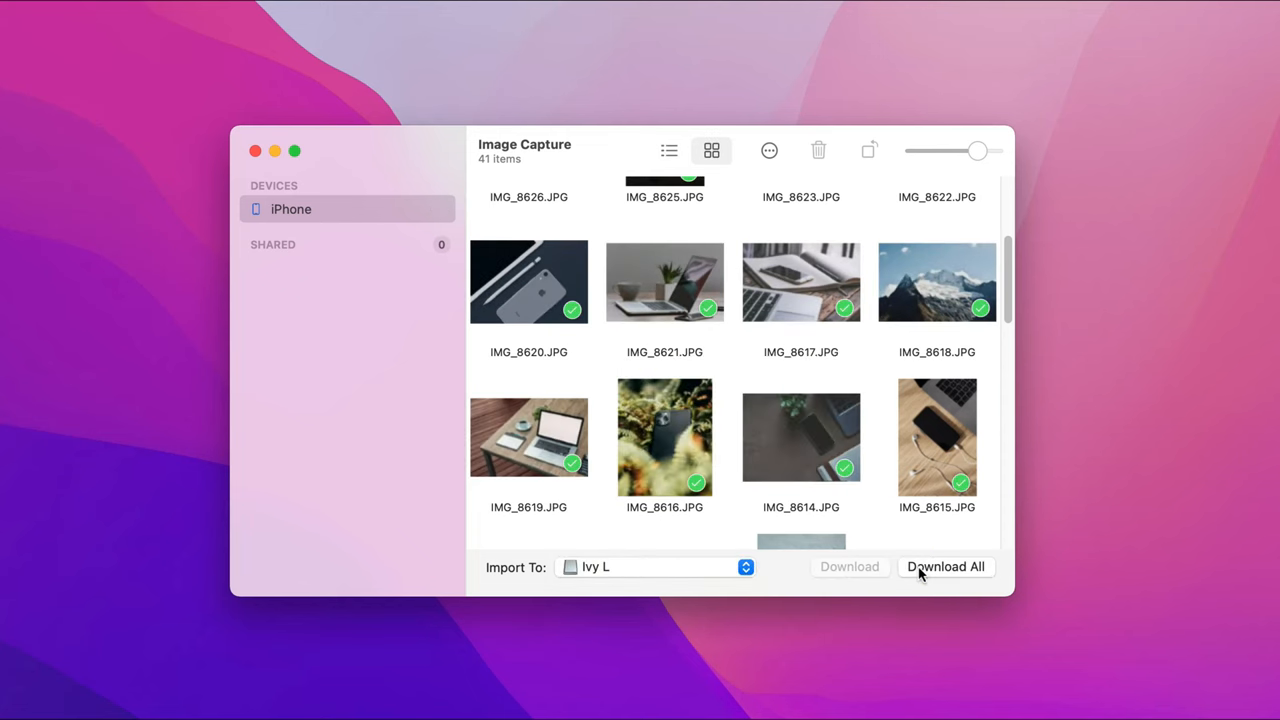
left_click(945, 566)
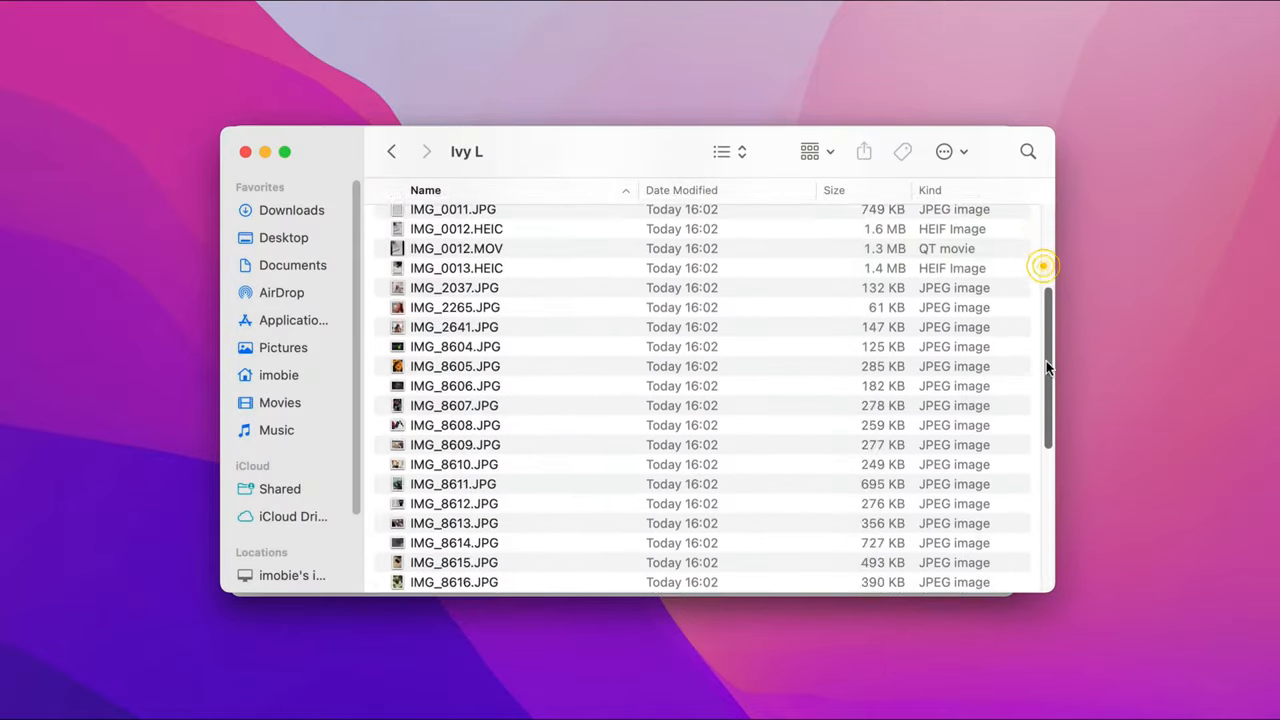
scroll("up", 3)
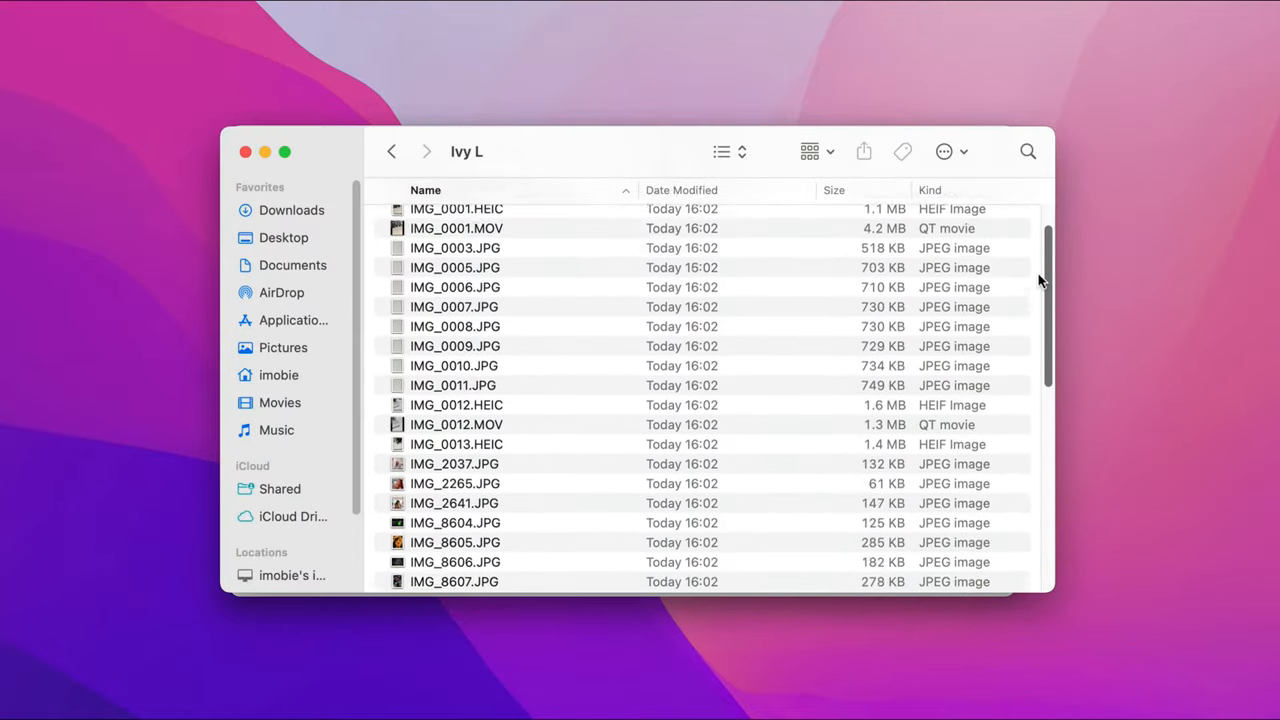
scroll("up", 3)
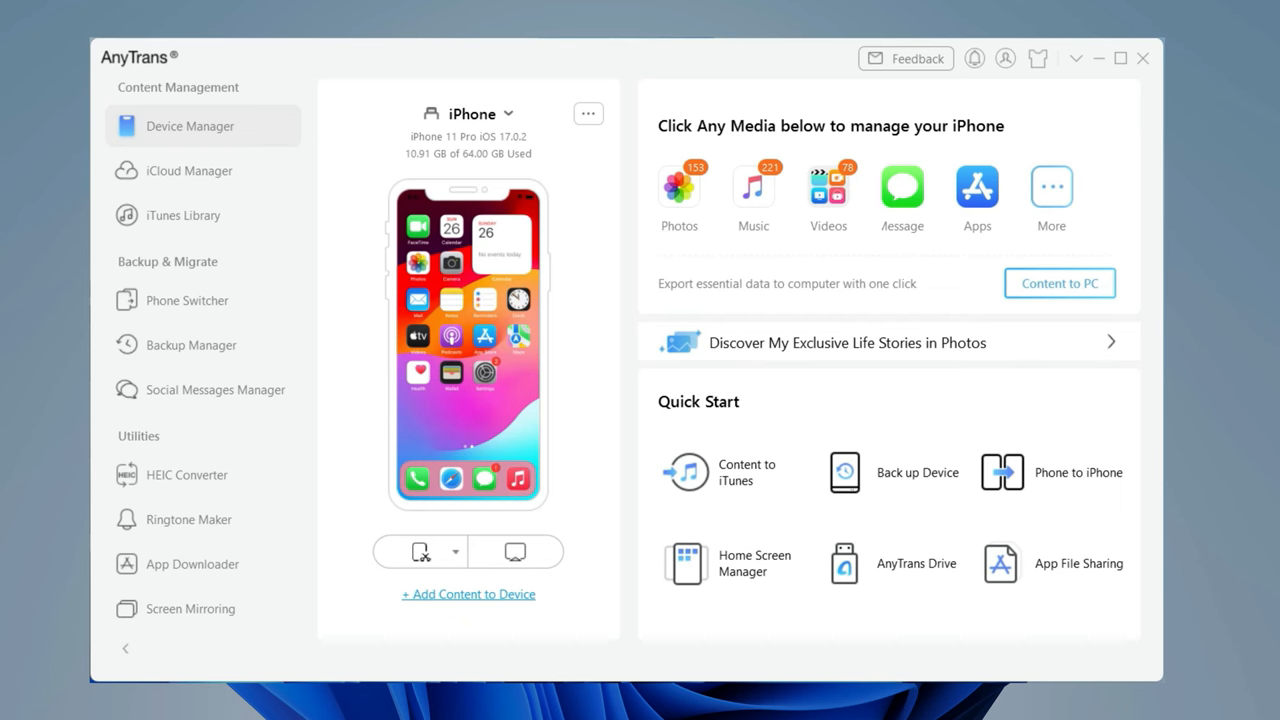
mouse_move(673, 225)
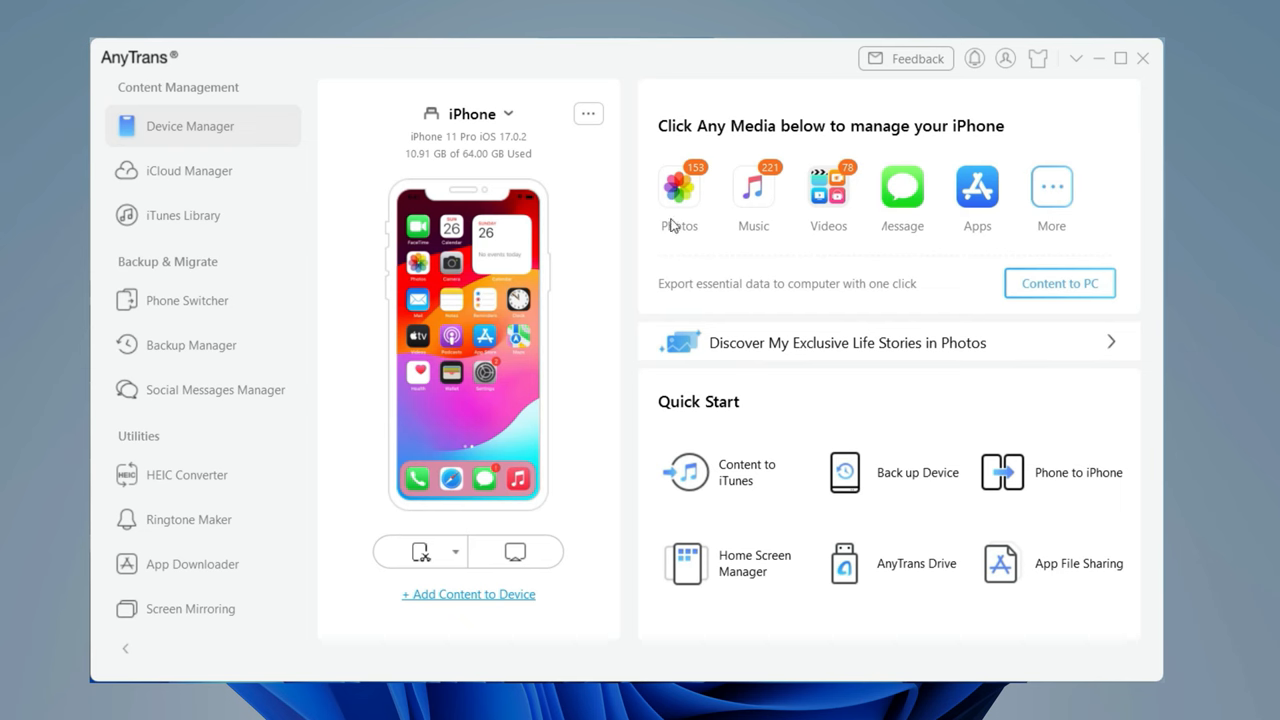
Open the iPhone's Photos library from AnyTrans Device Manager.
left_click(679, 190)
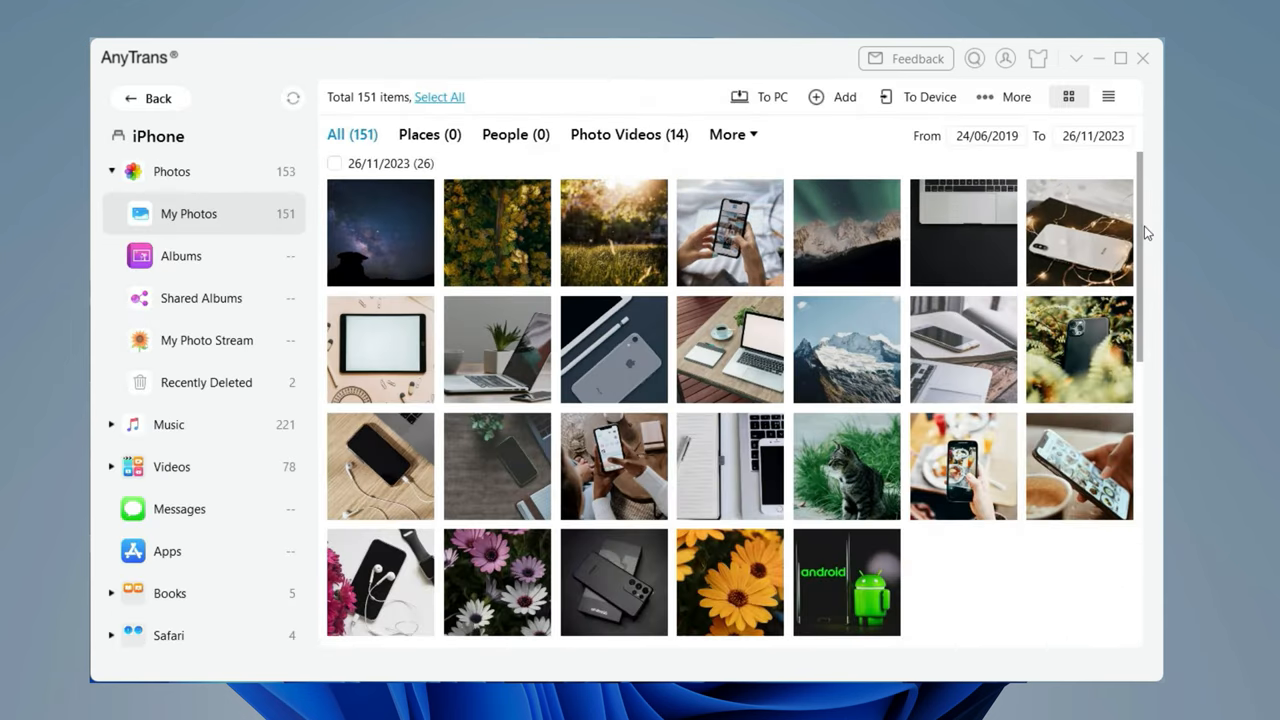
mouse_move(345, 178)
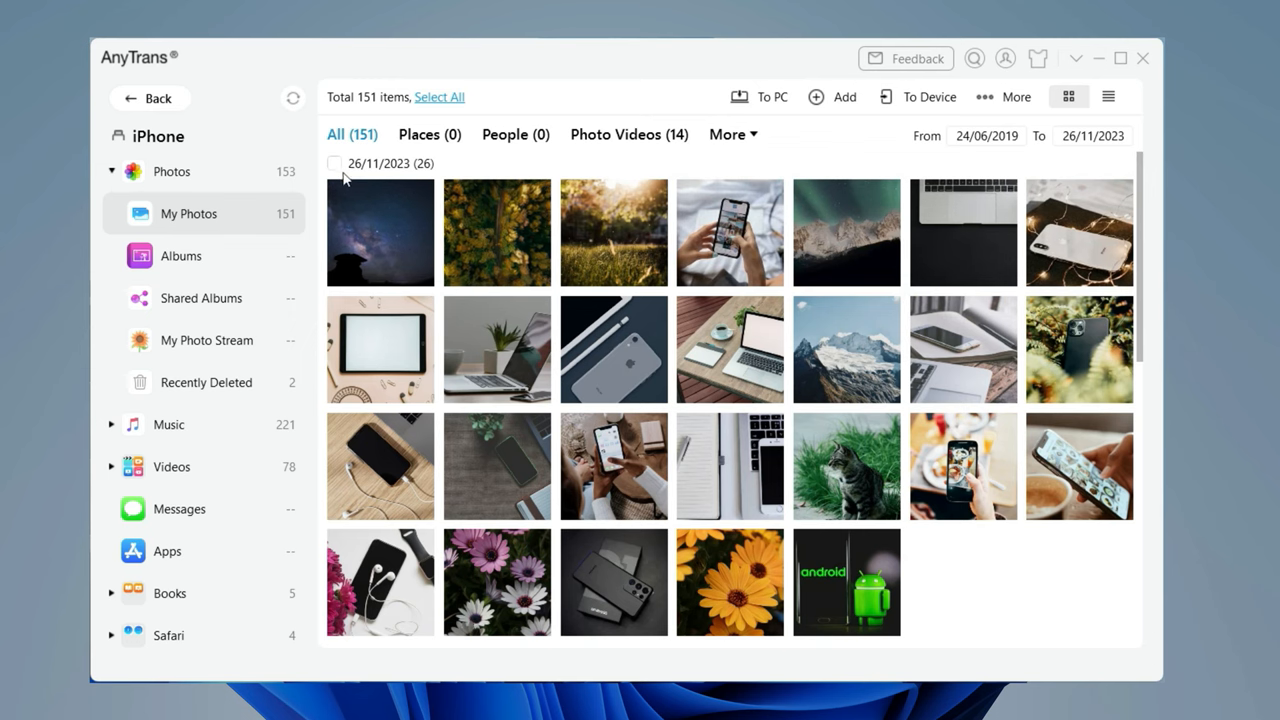
Export the 26 photos from 26/11/2023 to PC with Ivy L (E:) as the export path.
left_click(335, 163)
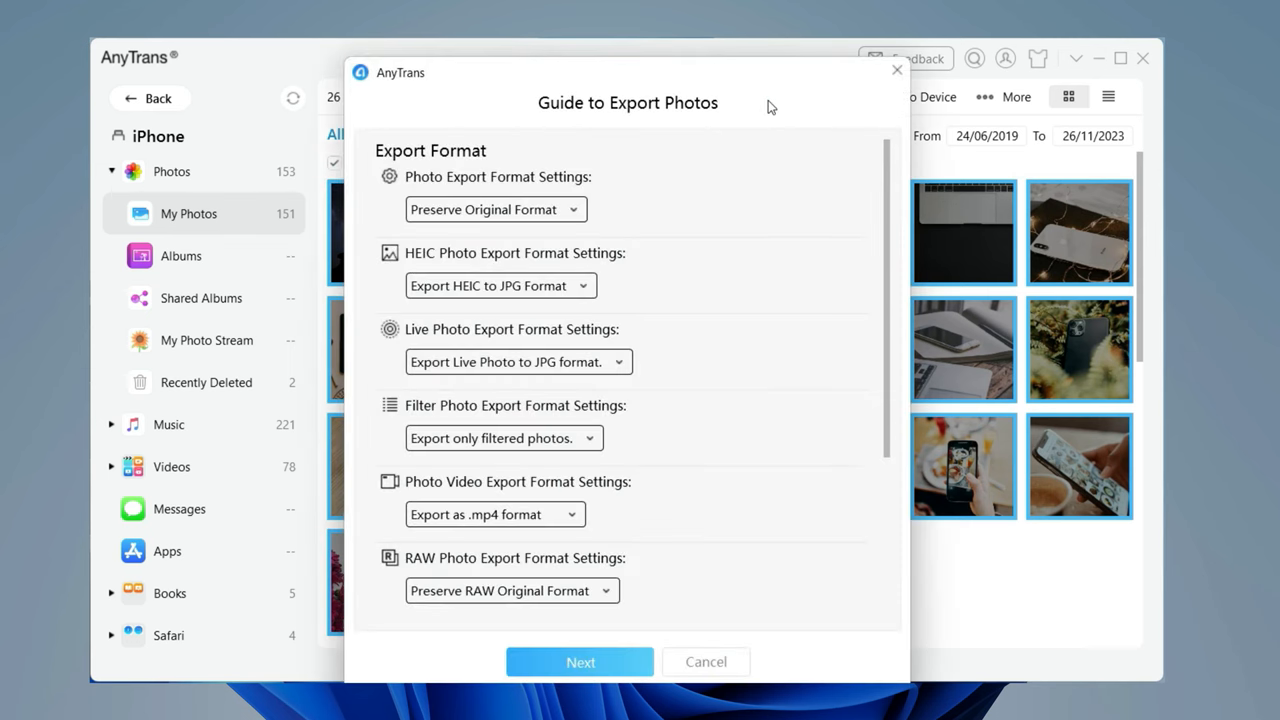
mouse_move(730, 265)
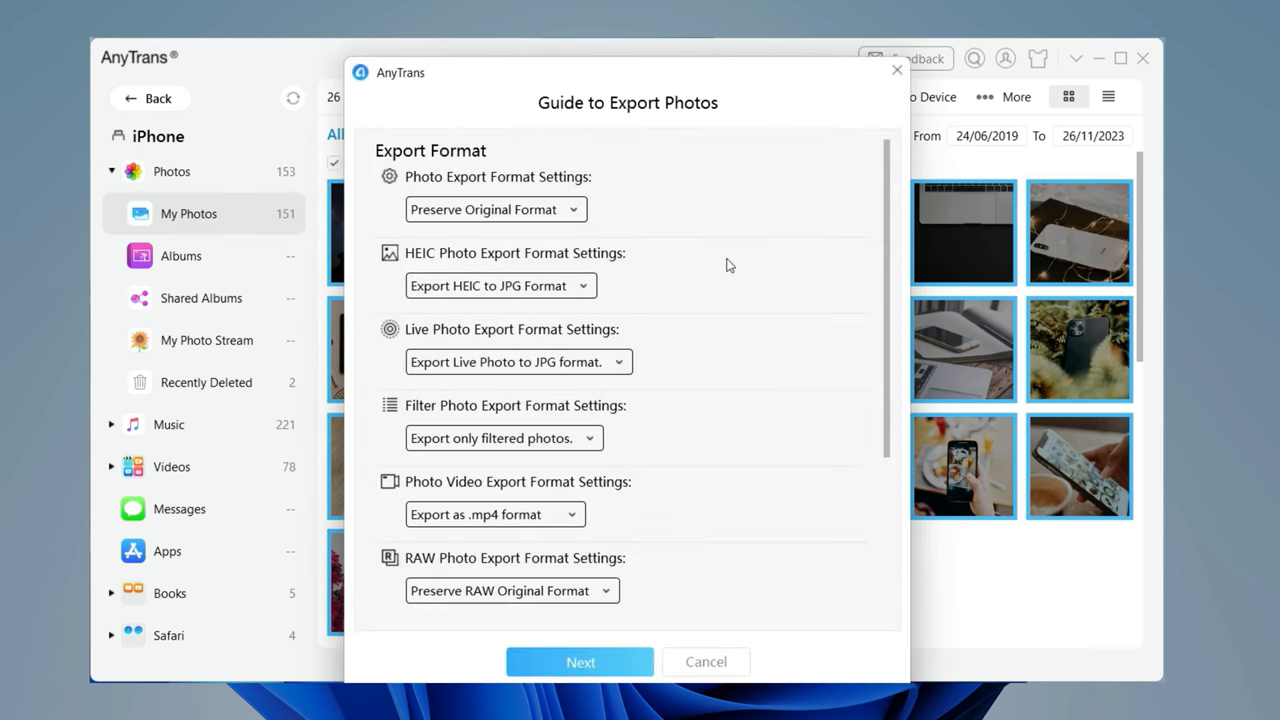
scroll("down", 3)
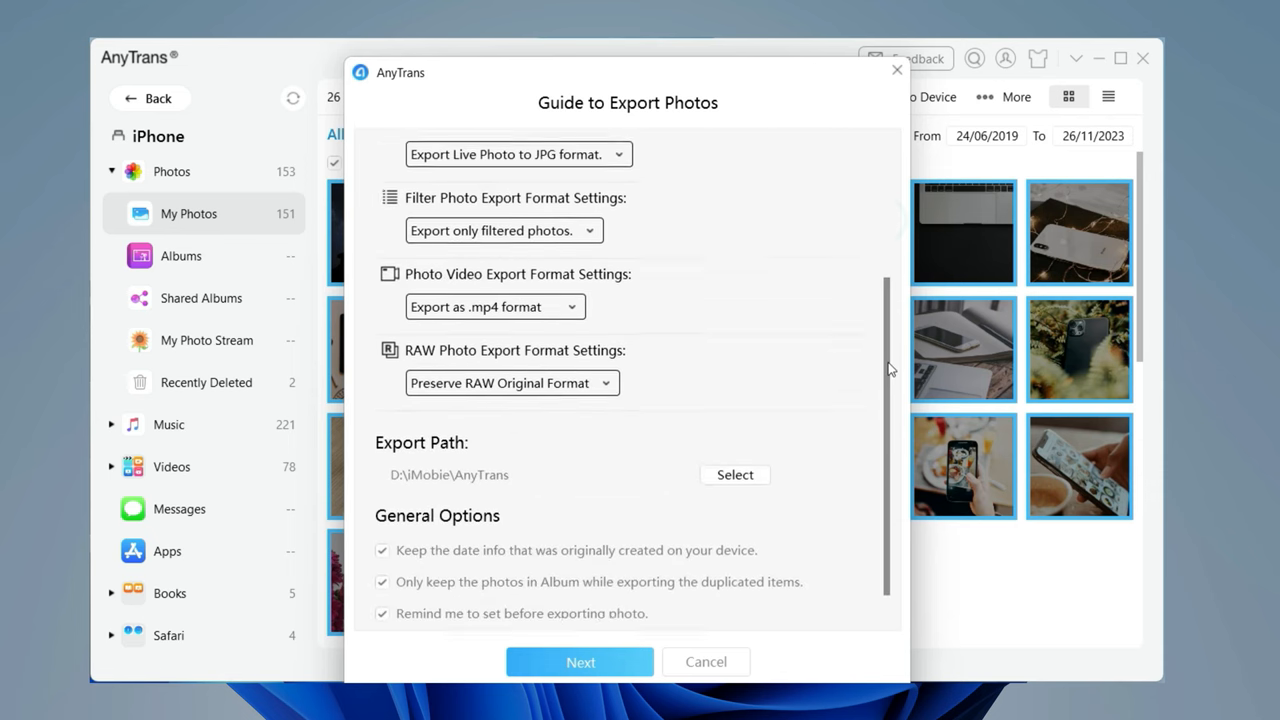
scroll("down", 3)
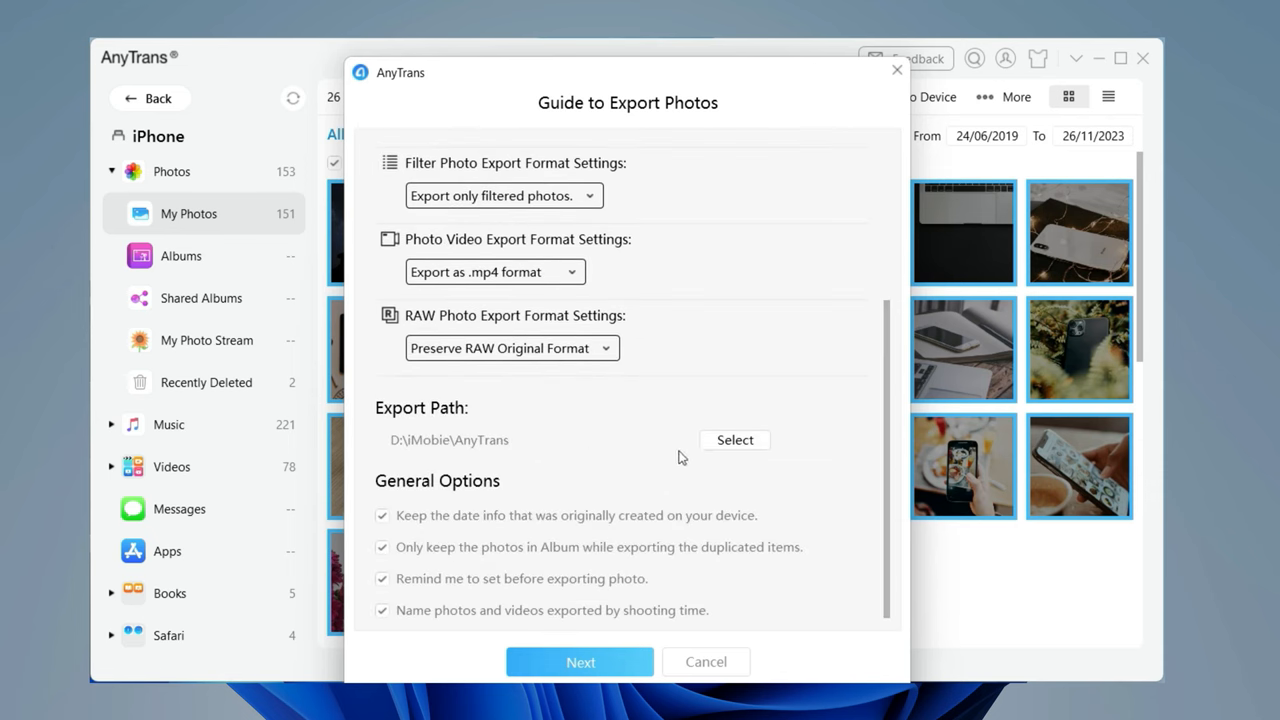
left_click(734, 440)
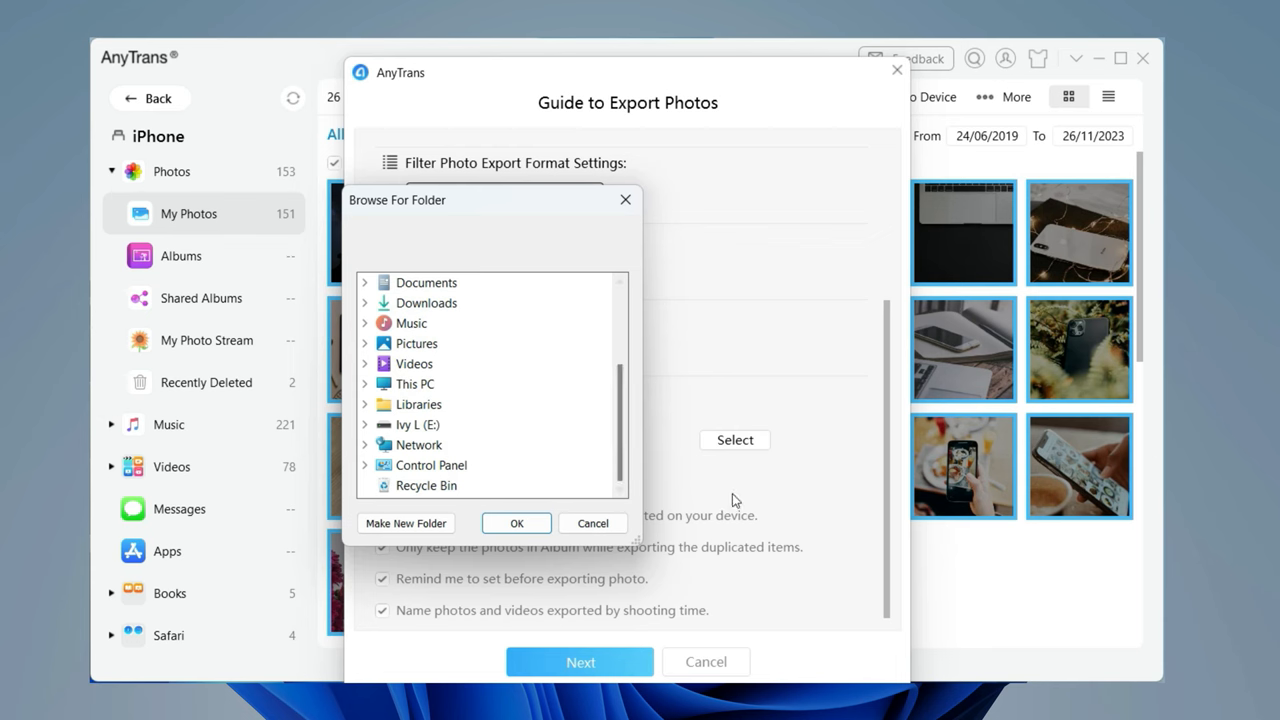
mouse_move(412, 424)
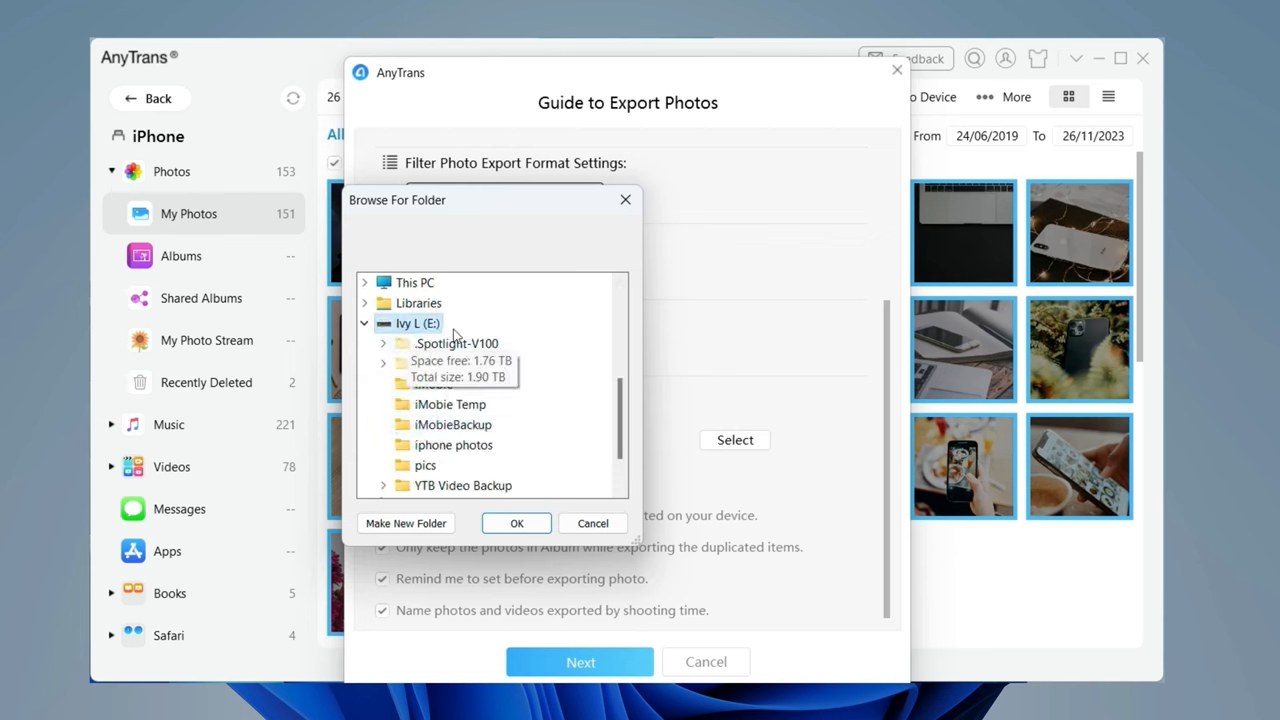
left_click(516, 523)
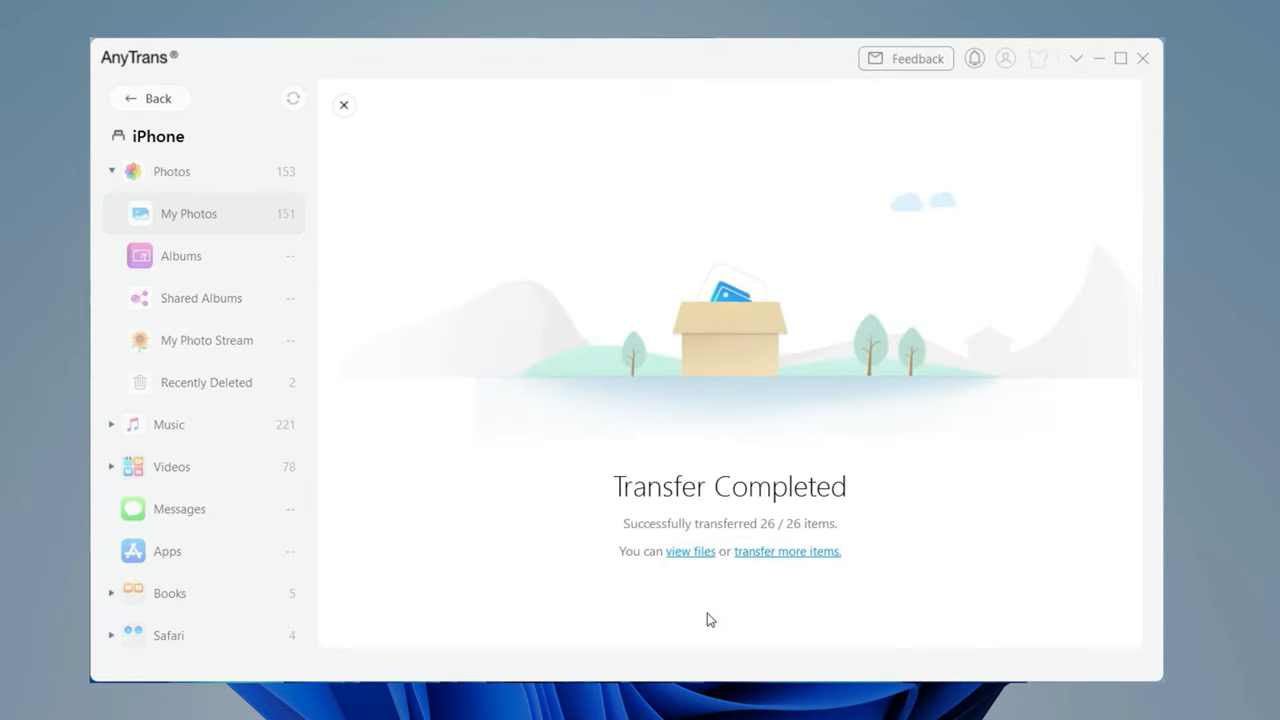
Browse the 26 exported photos in AnyTrans-Export-20231127\My Photos on Ivy L (E:).
left_click(690, 551)
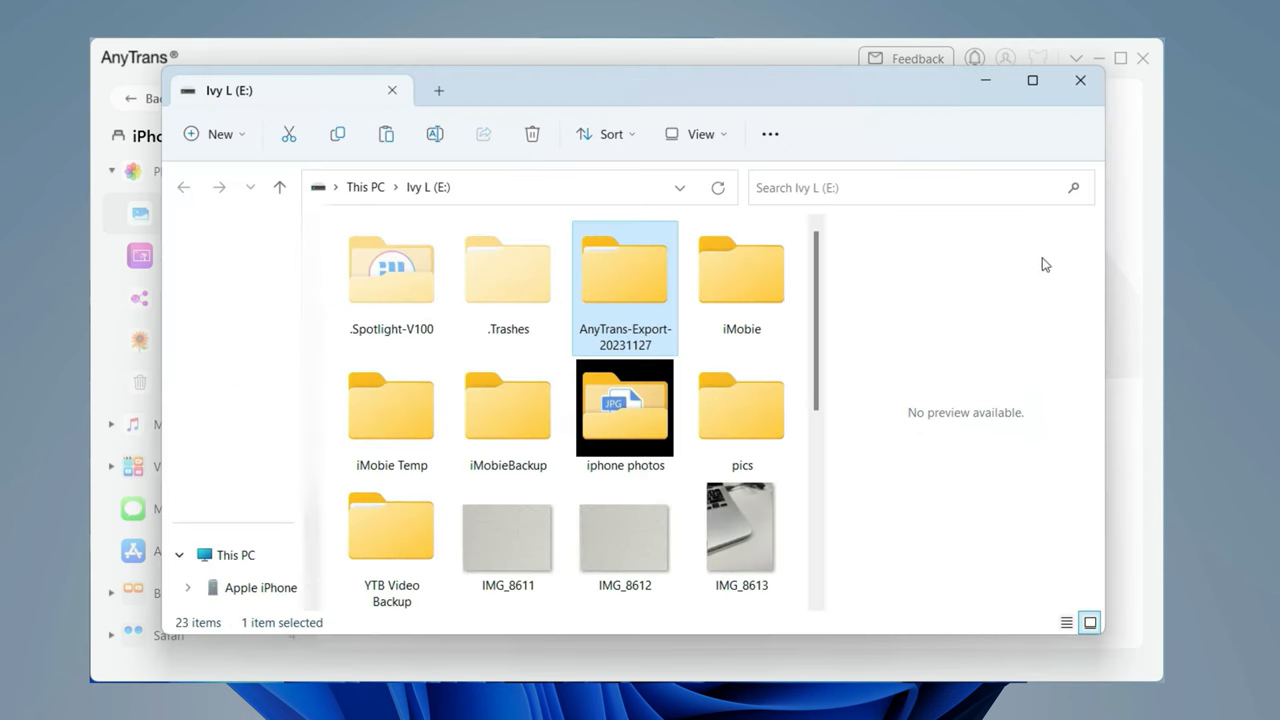
mouse_move(632, 340)
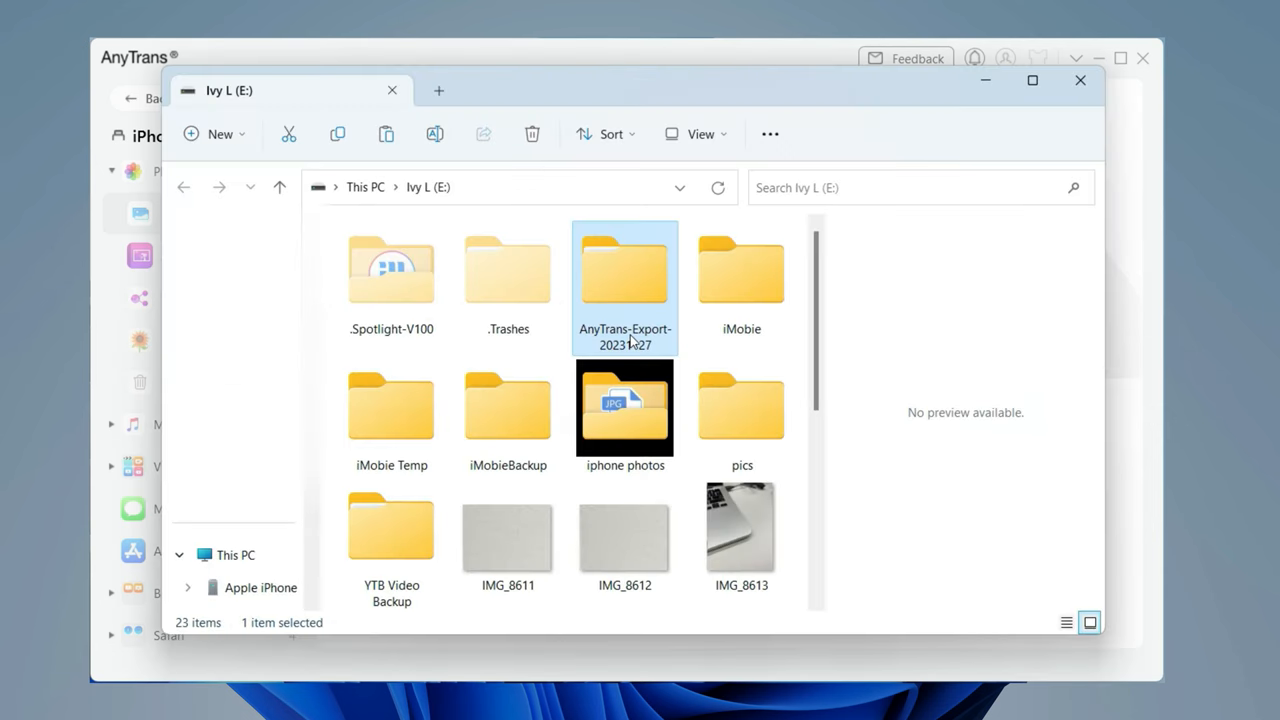
double_click(624, 270)
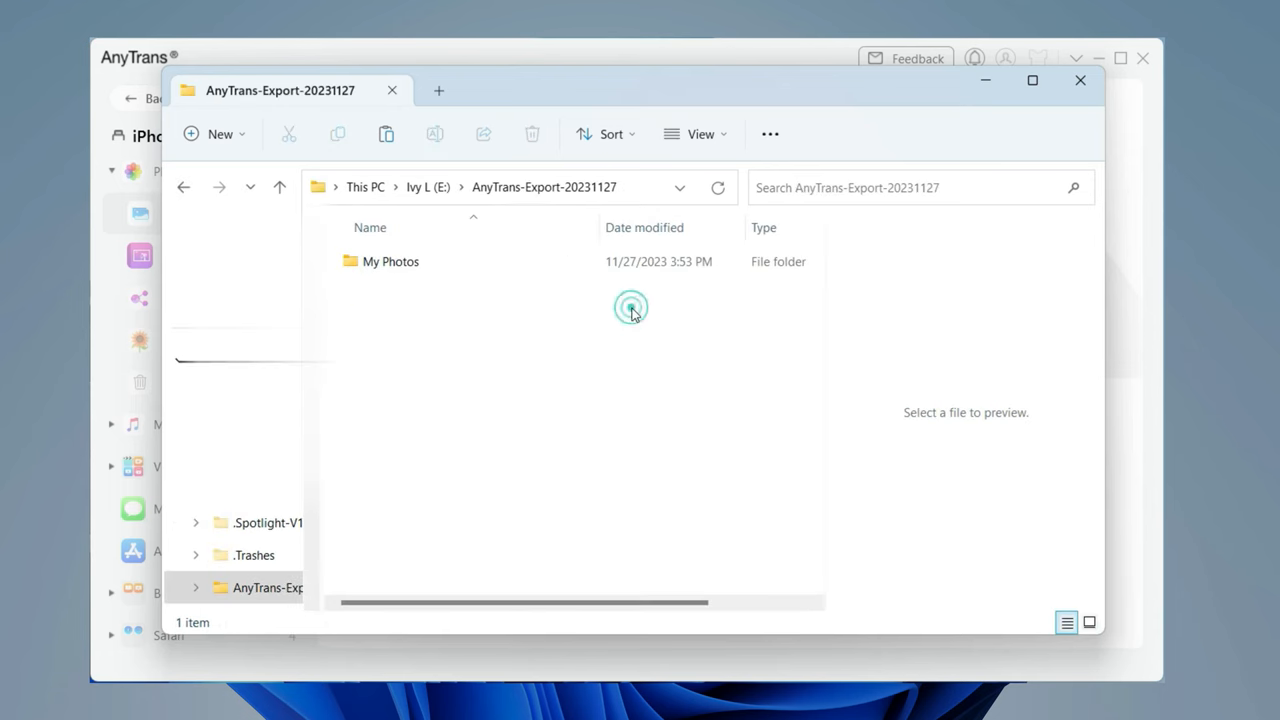
double_click(391, 261)
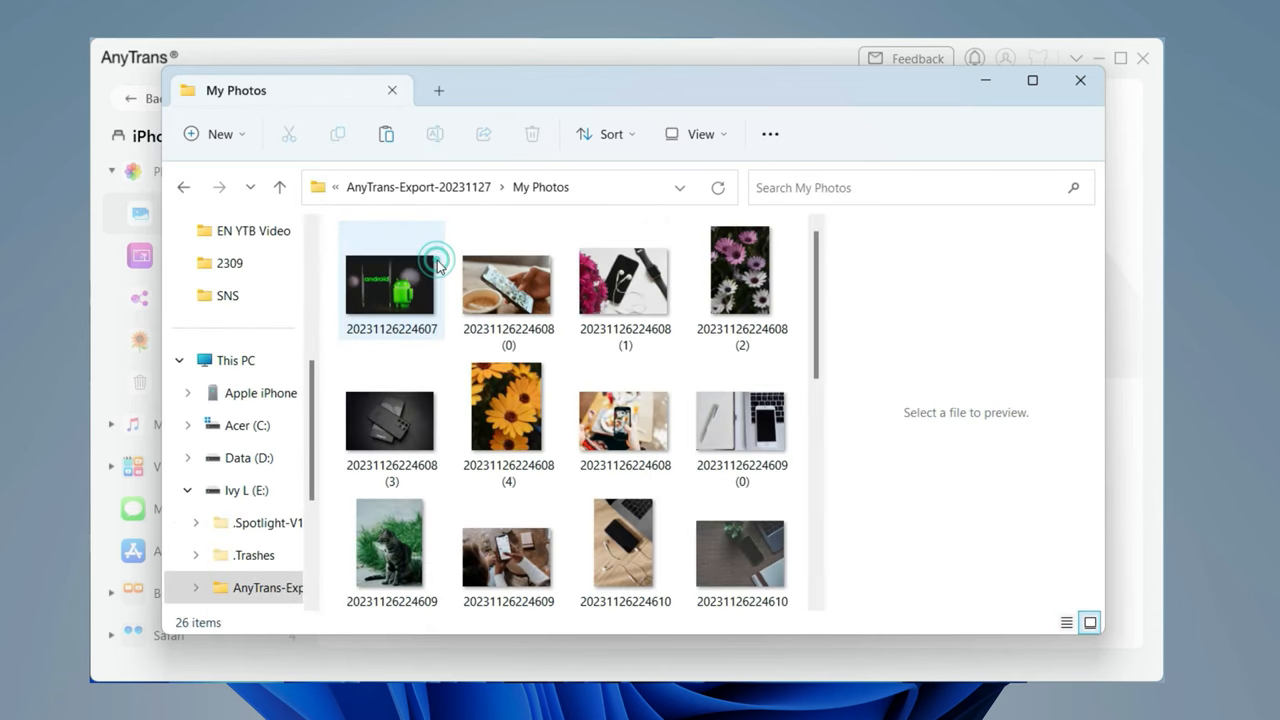
scroll("down", 3)
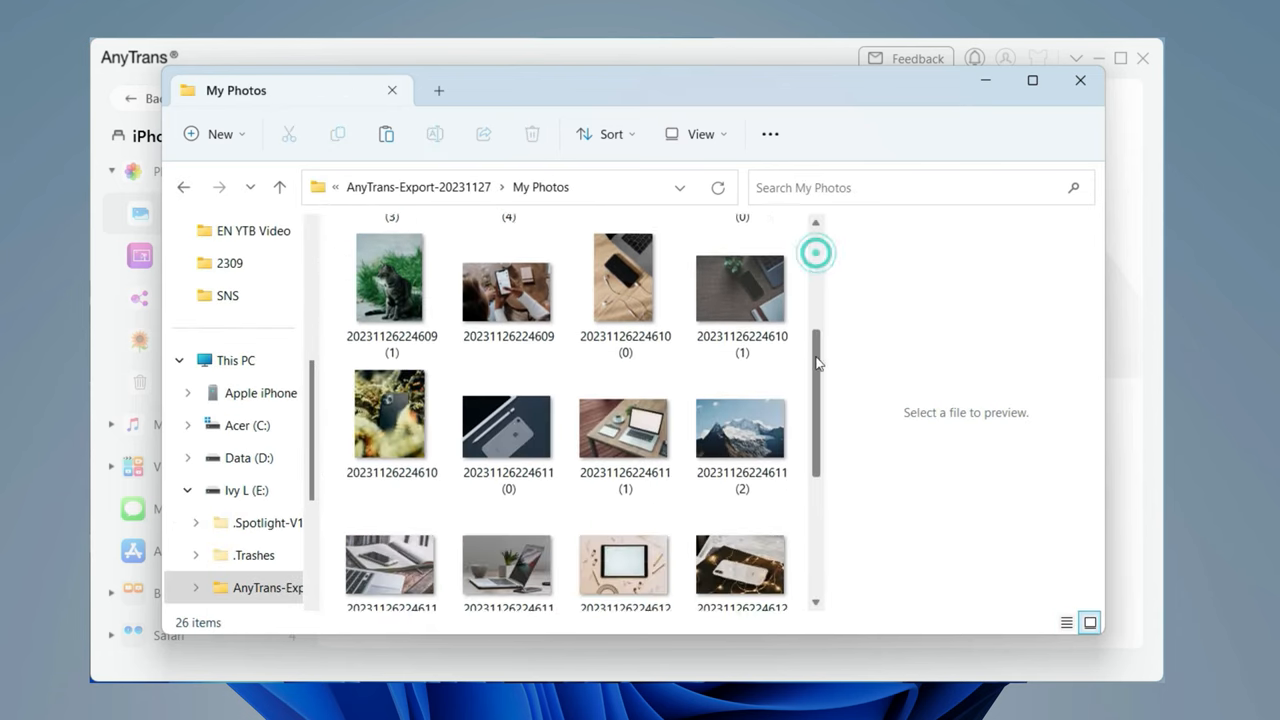
scroll("down", 3)
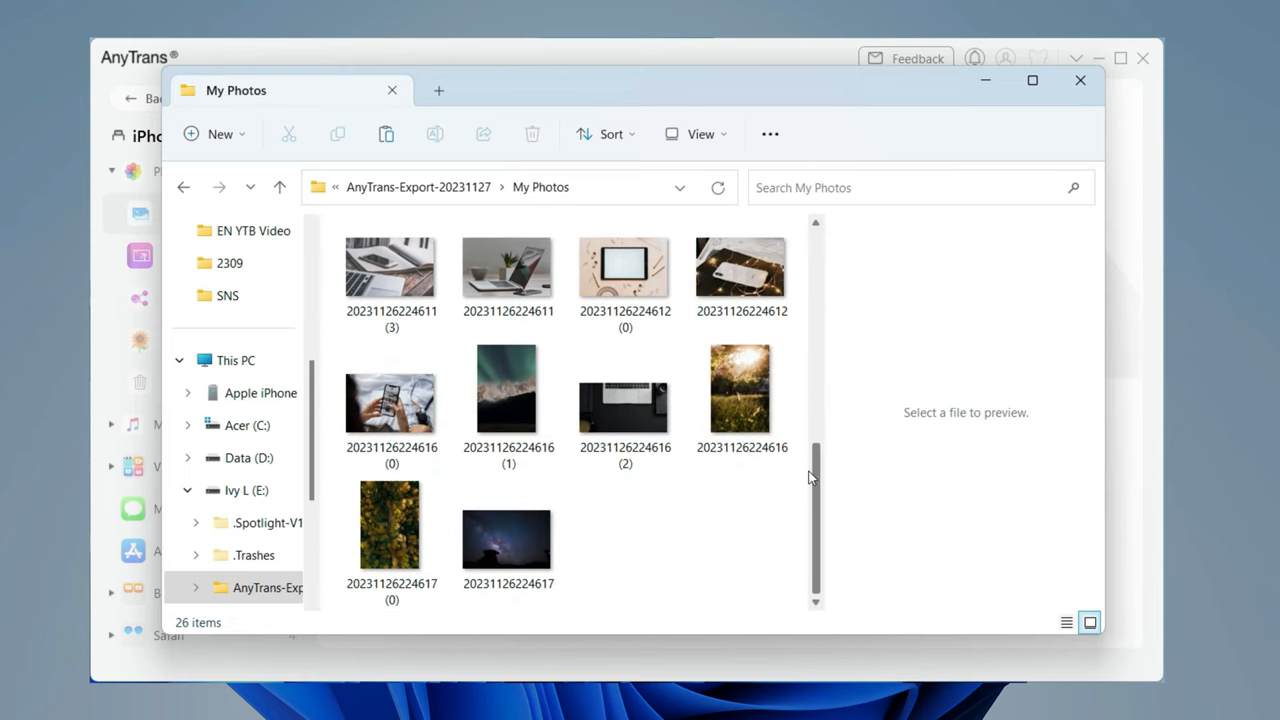
scroll("up", 3)
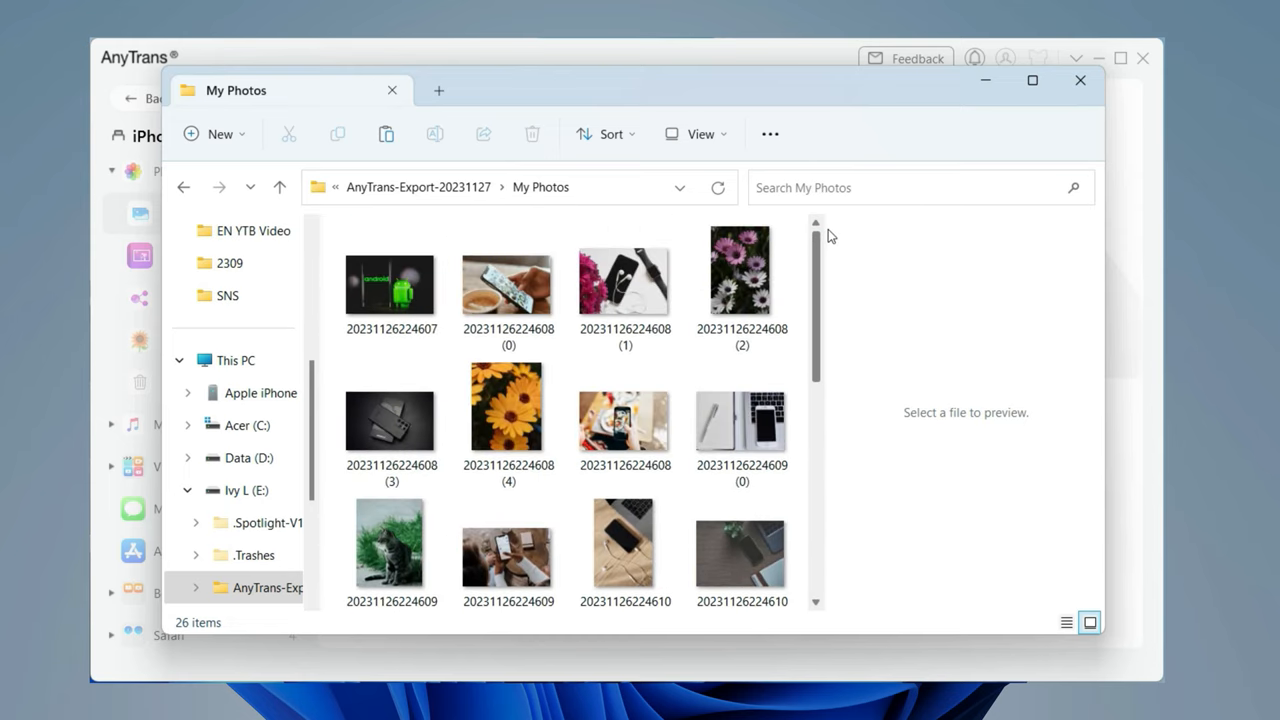